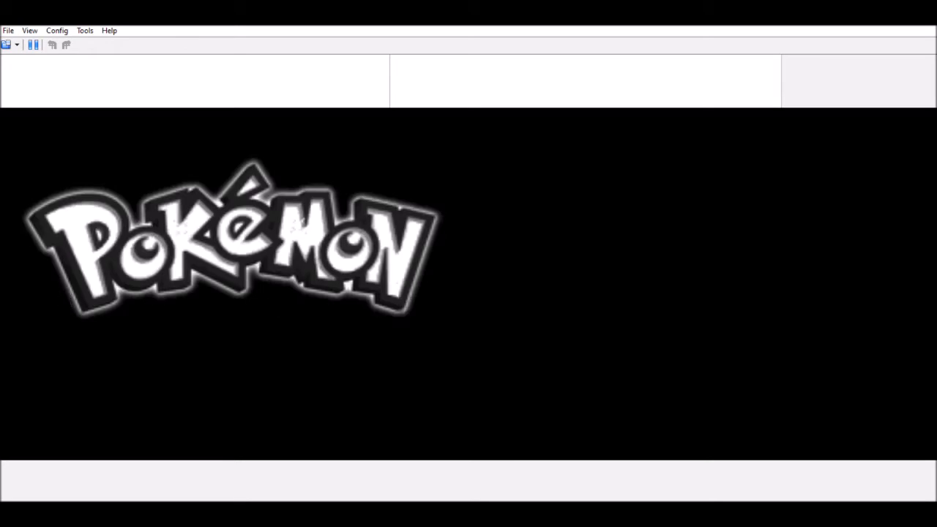
{"action": "mouse_move", "coordinate": [18, 245]}
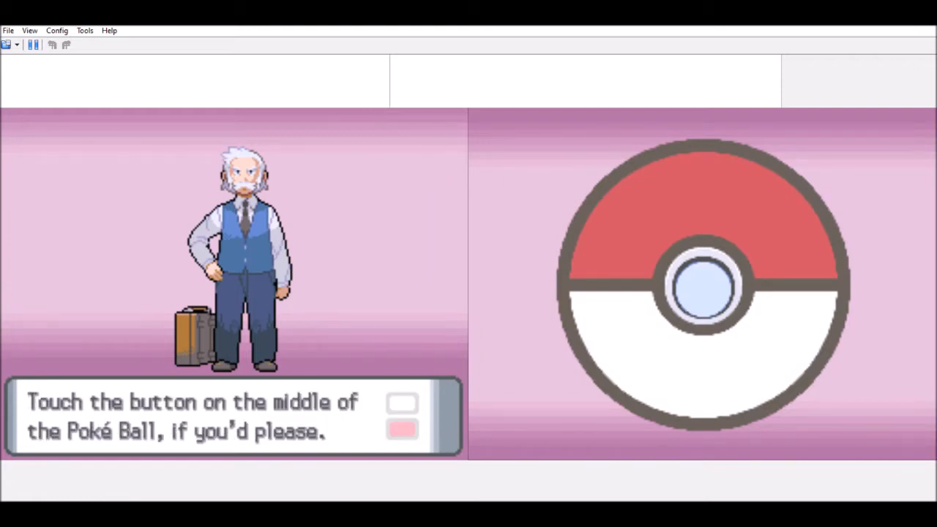
- Tap the Poké Ball's center button to release the Pokémon
{"action": "left_click", "coordinate": [701, 284]}
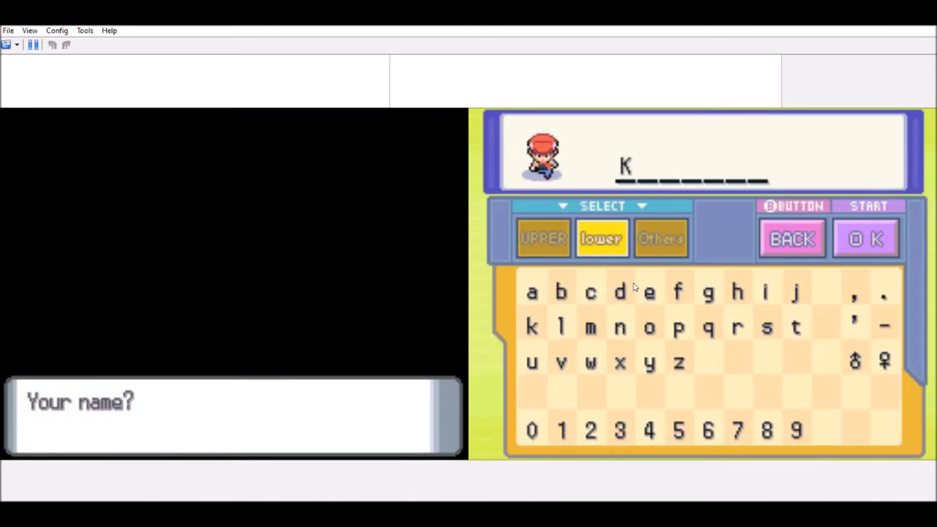
- Add the next letter to the player's name, then enter and confirm 'Hery' for the friend
{"action": "left_click", "coordinate": [619, 327]}
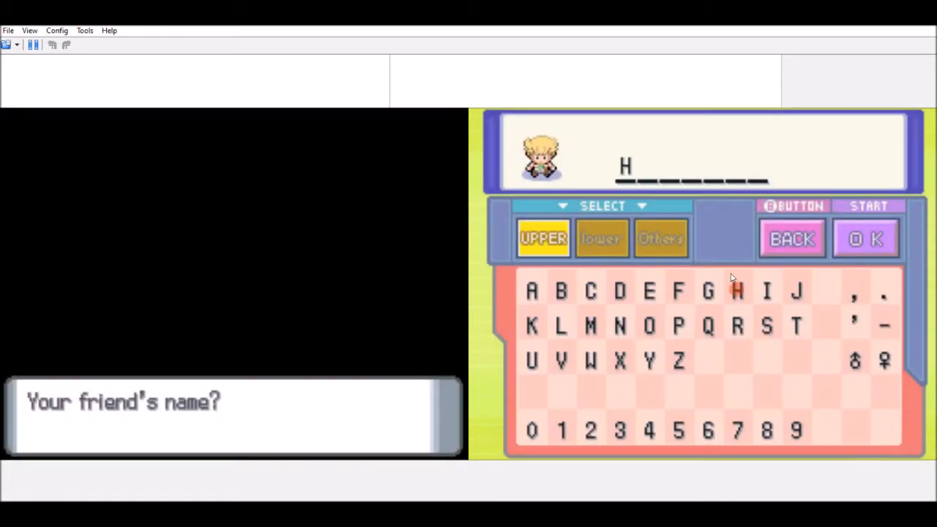
{"action": "left_click", "coordinate": [602, 238]}
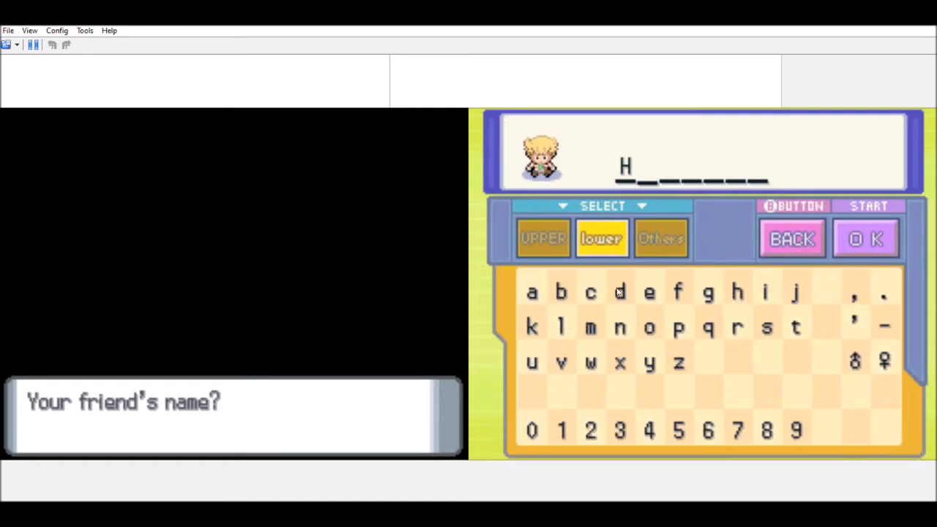
{"action": "left_click", "coordinate": [648, 293]}
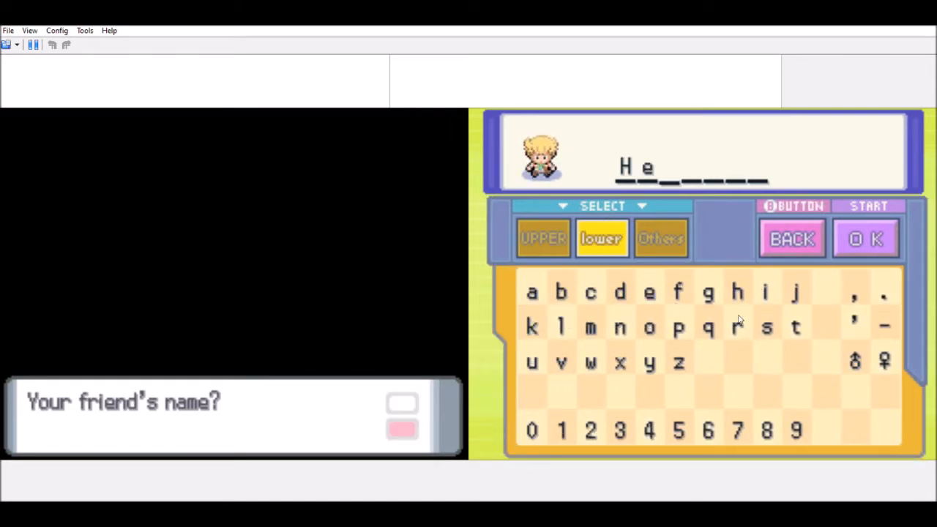
{"action": "left_click", "coordinate": [738, 327]}
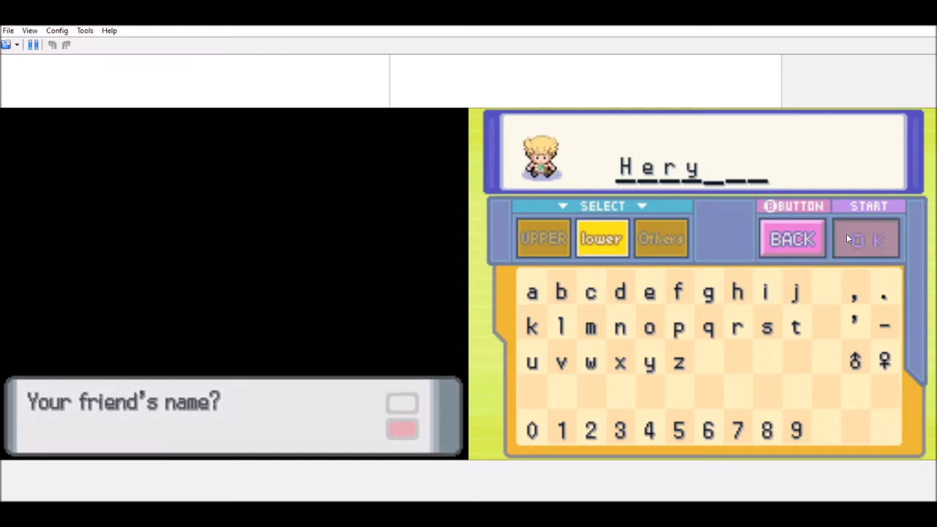
{"action": "left_click", "coordinate": [866, 239]}
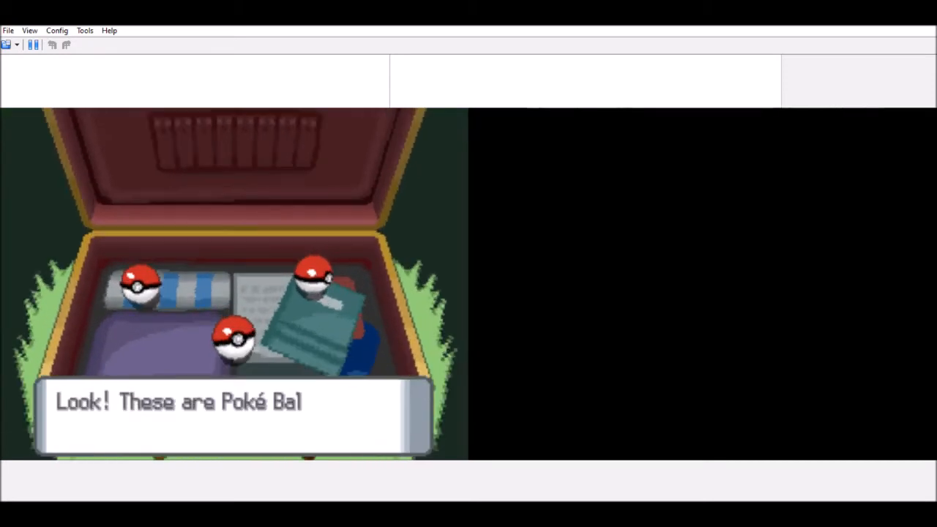
- Advance the briefcase dialogue and take Chimchar's Poké Ball
{"action": "key", "text": "Enter"}
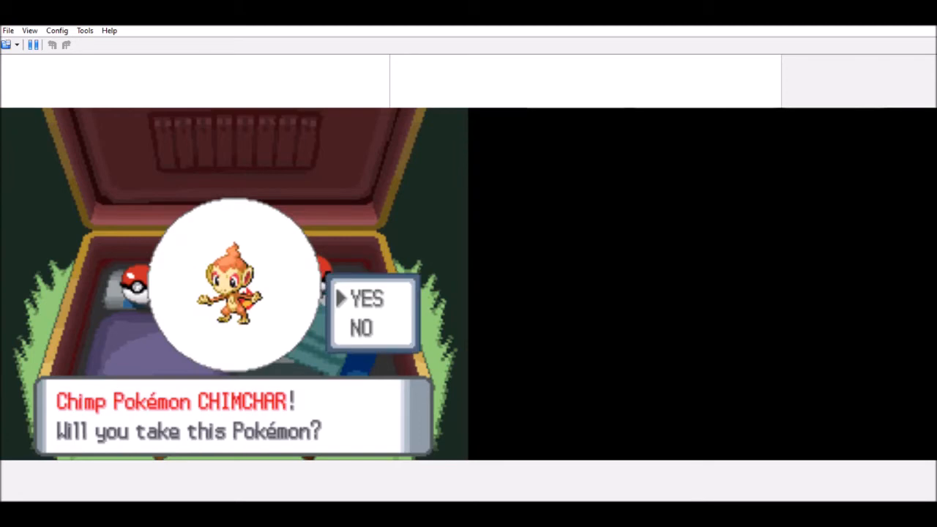
{"action": "left_click", "coordinate": [360, 328]}
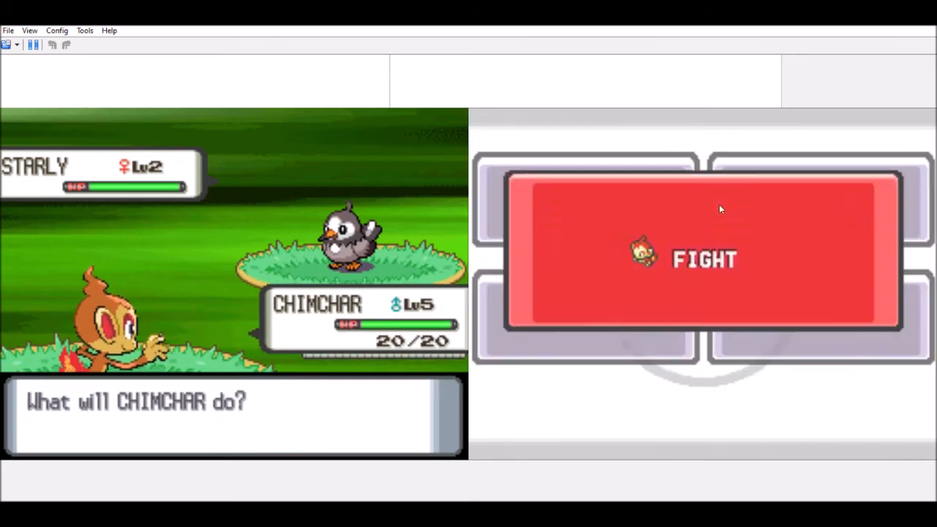
- Choose FIGHT so Chimchar attacks the wild level 2 Starly
{"action": "left_click", "coordinate": [703, 260]}
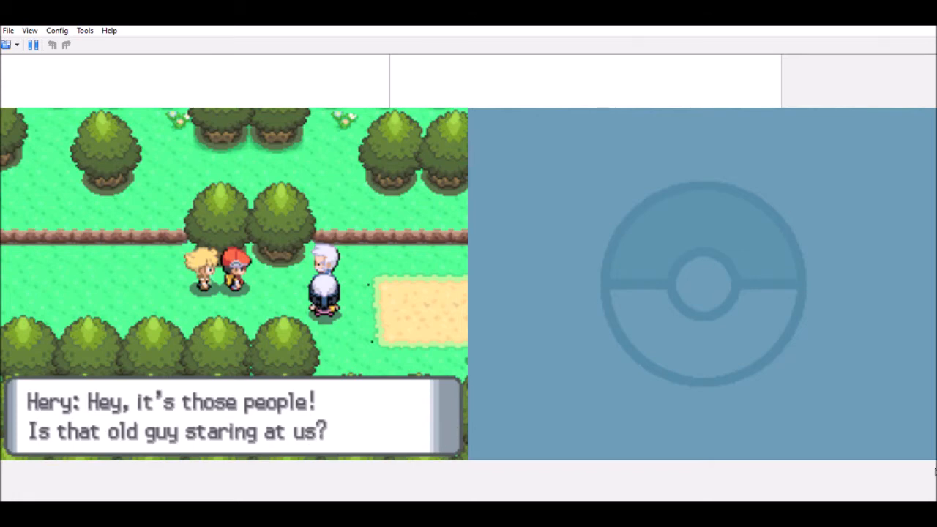
- Advance Hery's dialogue about the old man staring at them
{"action": "key", "text": "enter"}
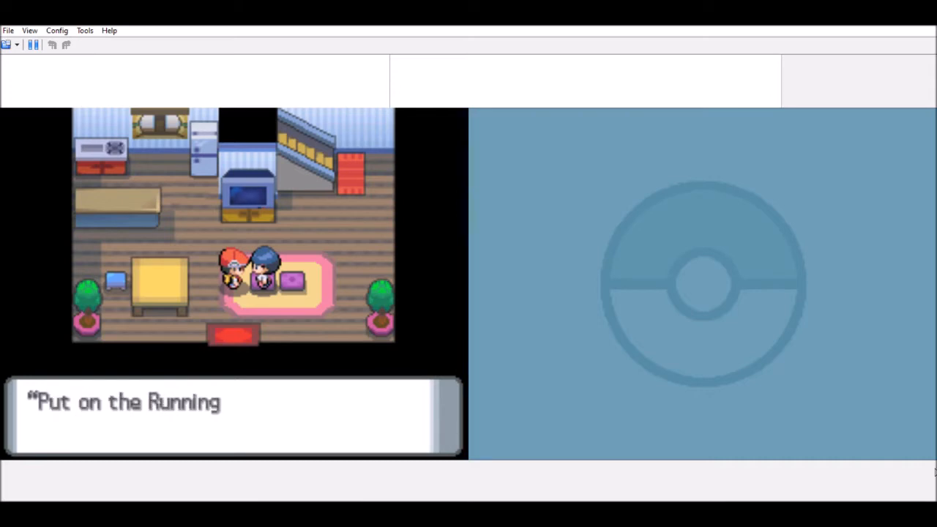
- Continue the woman's advice about putting on Running Shoes
{"action": "key", "text": "enter"}
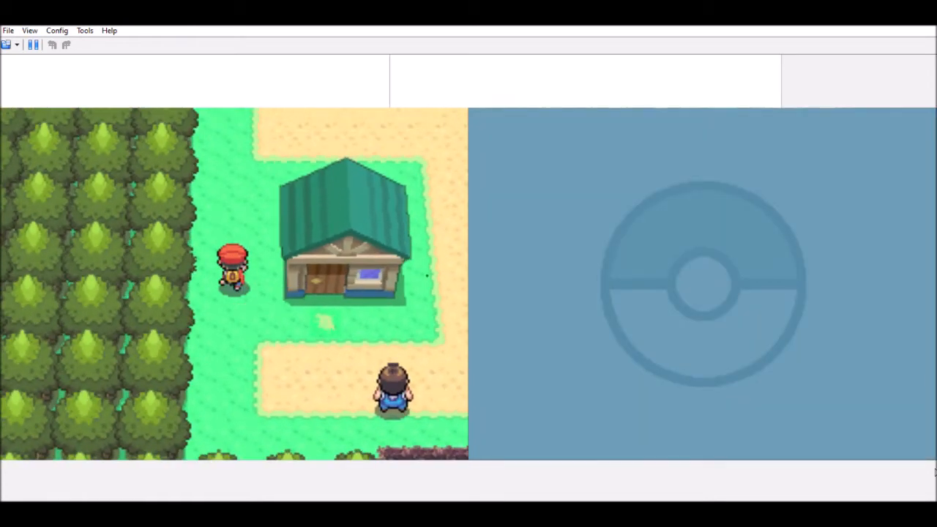
- Walk the trainer north toward the village exit
{"action": "key", "text": "Up"}
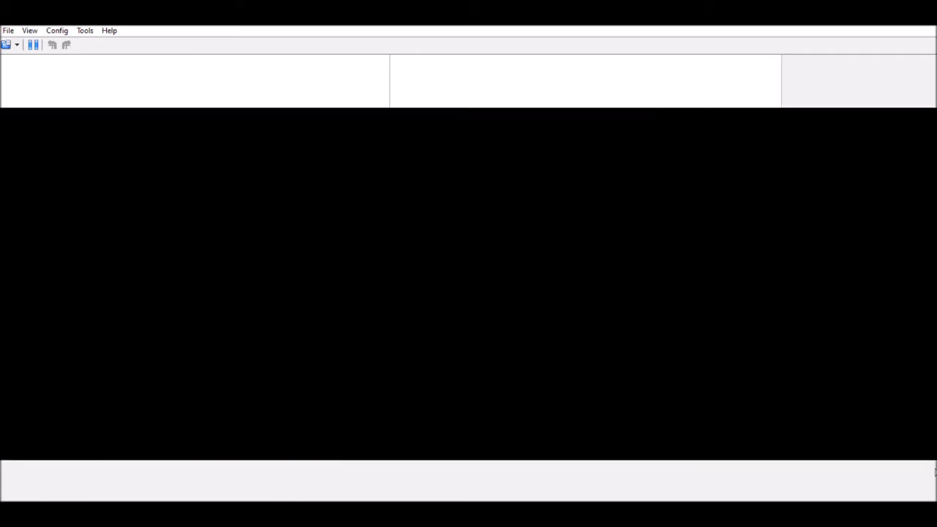
{"action": "left_click", "coordinate": [8, 30]}
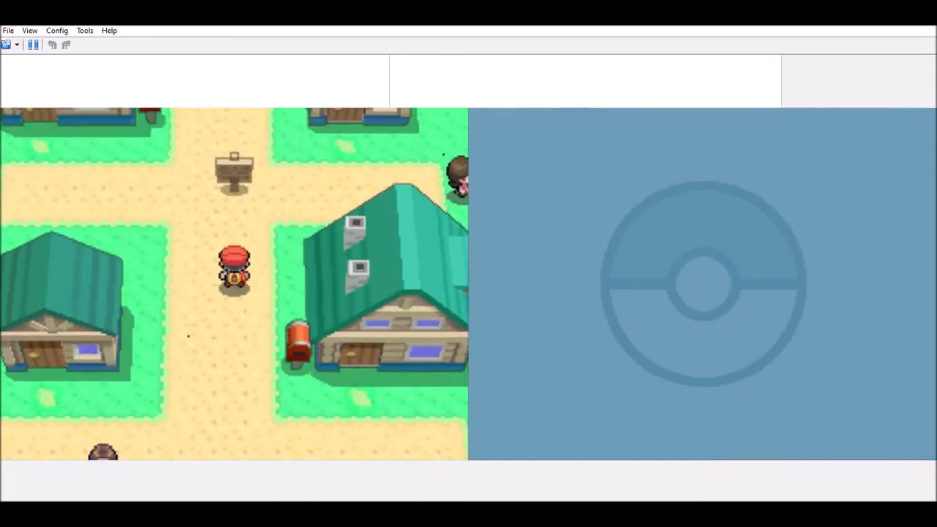
- Walk north onto the route's tall grass and dismiss the fainting tip
{"action": "key", "text": "Up"}
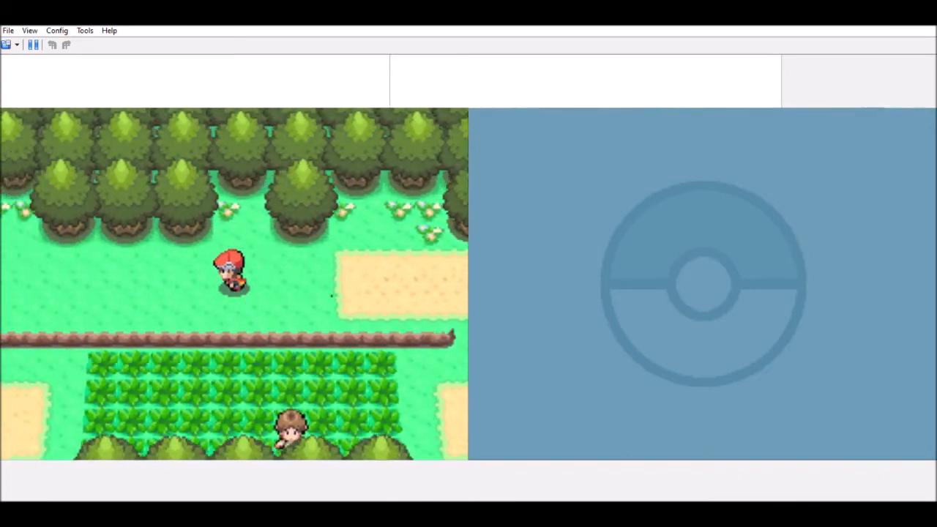
{"action": "key", "text": "Up"}
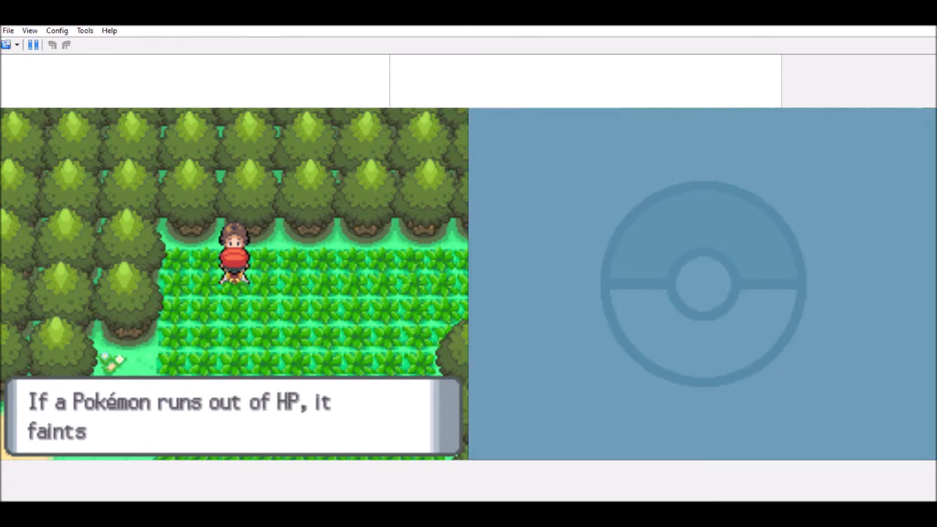
{"action": "key", "text": "Enter"}
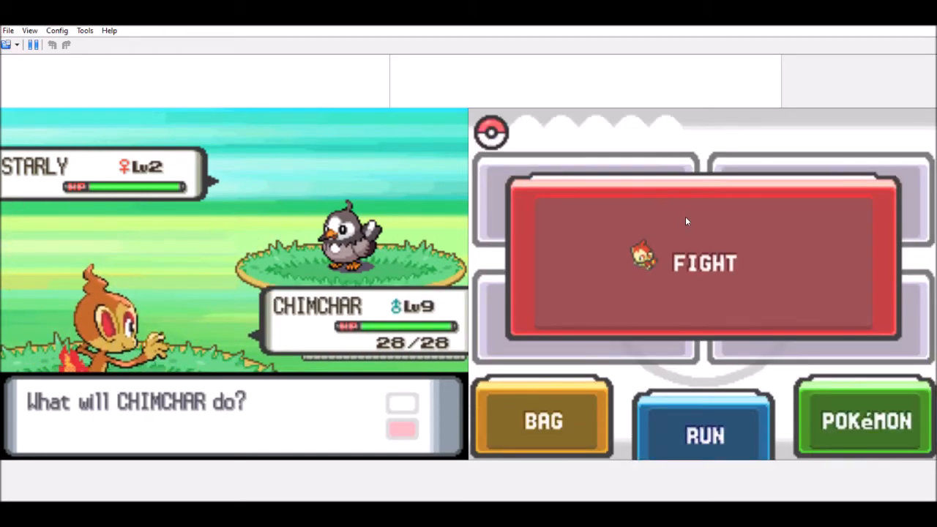
- Choose FIGHT so Chimchar attacks the wild level 2 Starly
{"action": "left_click", "coordinate": [703, 264]}
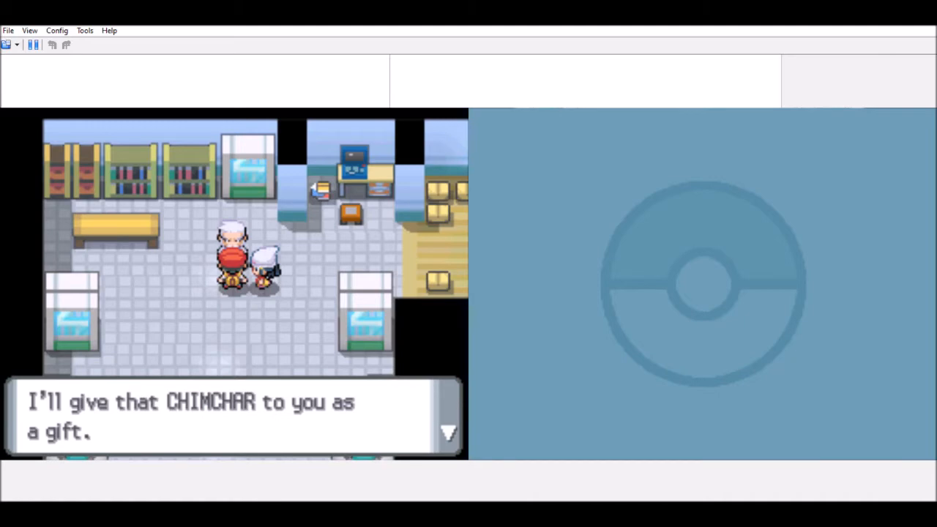
- Advance Professor Rowan's talk about gifting Chimchar until he says 'Go on!'
{"action": "key", "text": "enter"}
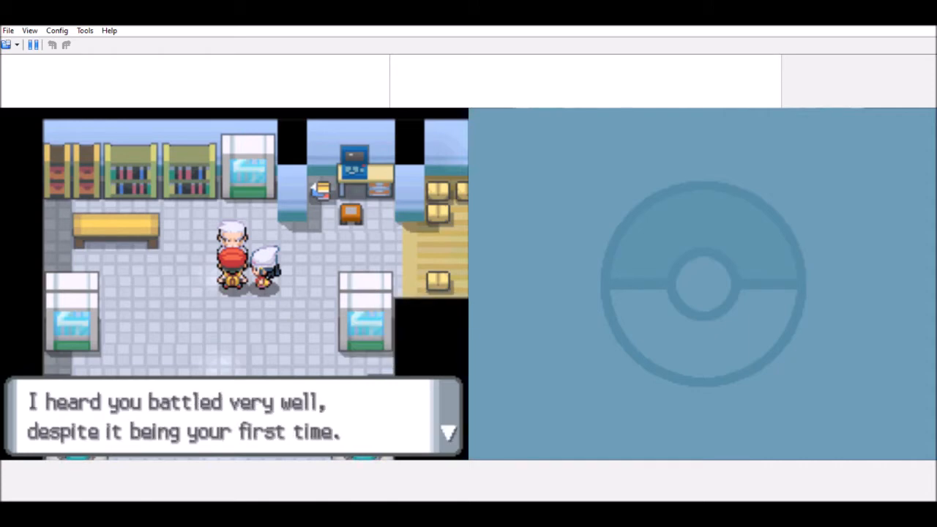
{"action": "key", "text": "enter"}
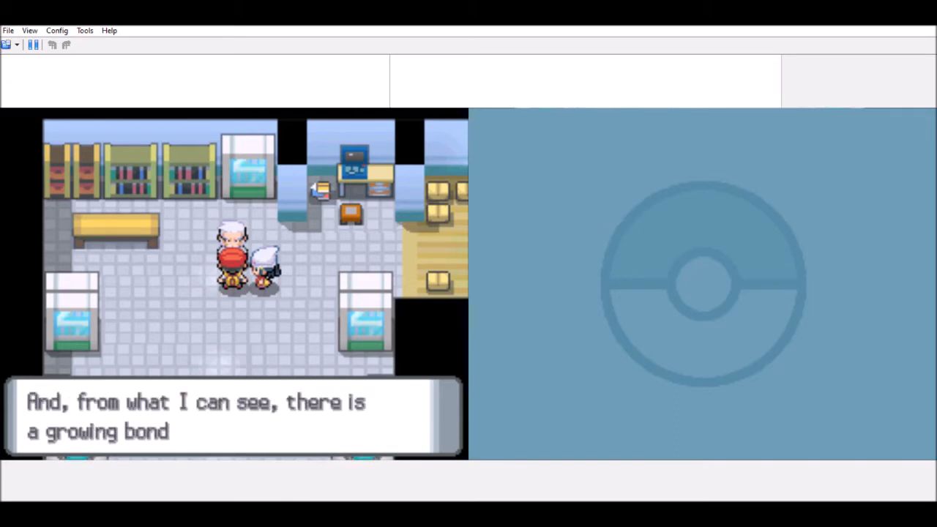
{"action": "key", "text": "enter"}
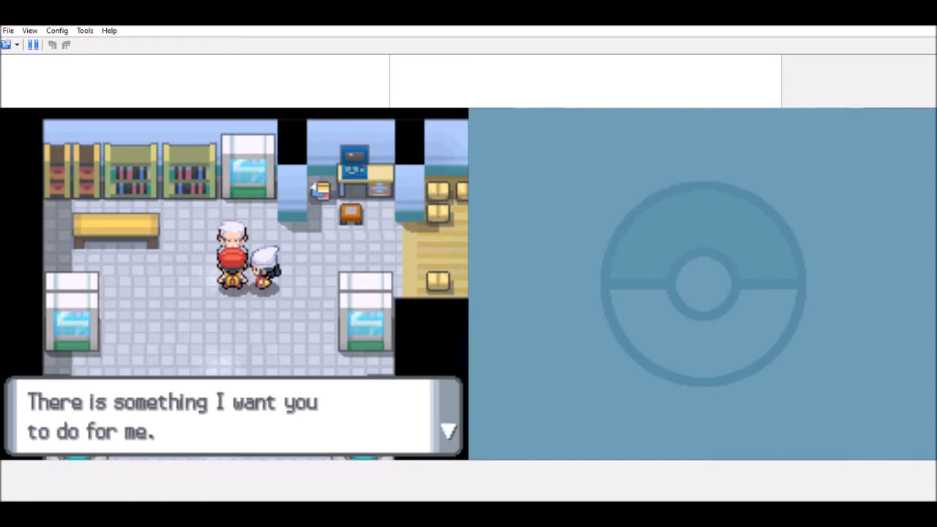
{"action": "key", "text": "enter"}
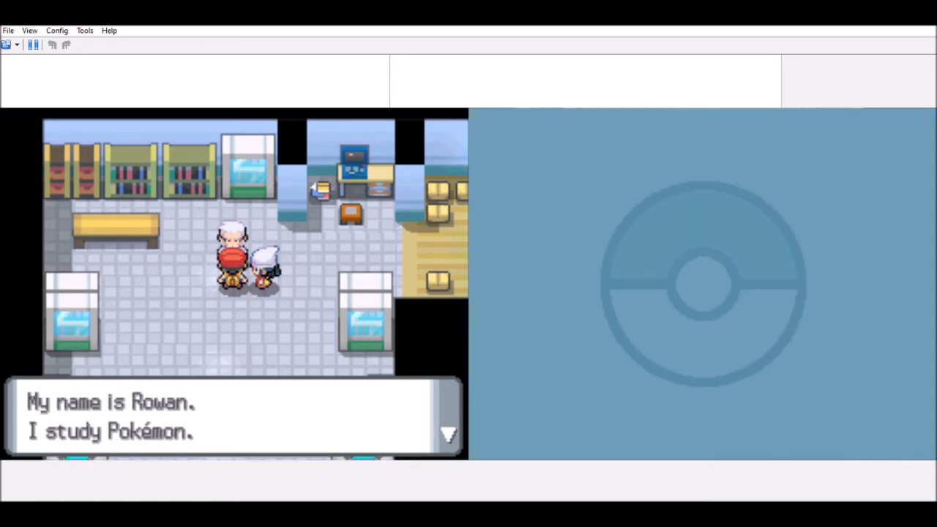
{"action": "key", "text": "enter"}
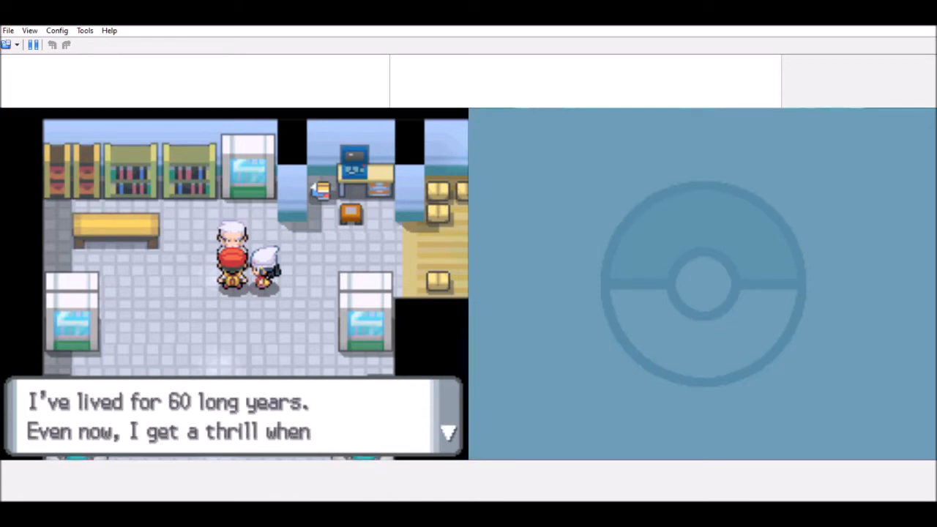
{"action": "key", "text": "enter"}
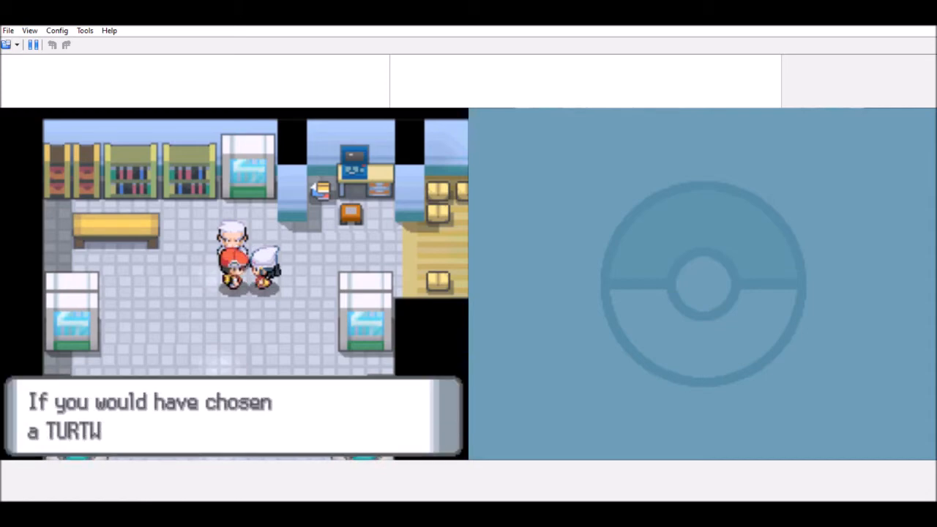
{"action": "key", "text": "enter"}
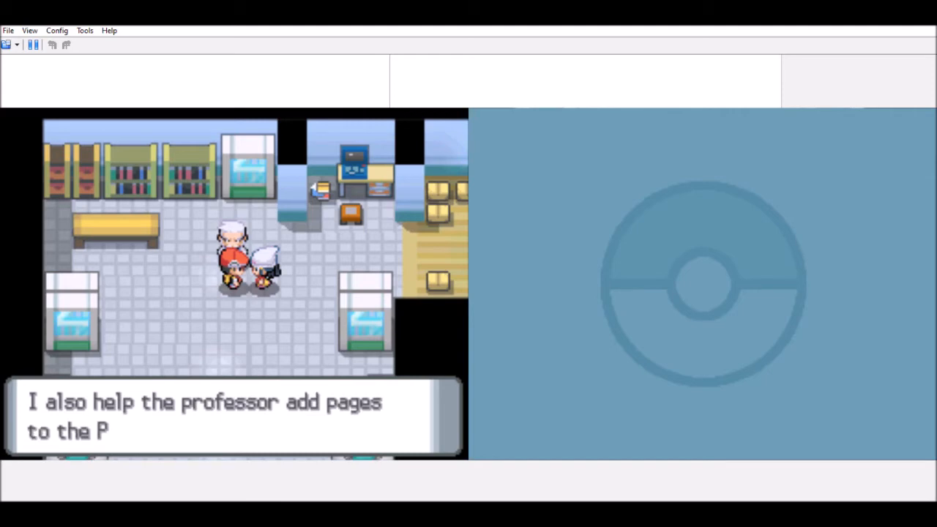
{"action": "key", "text": "enter"}
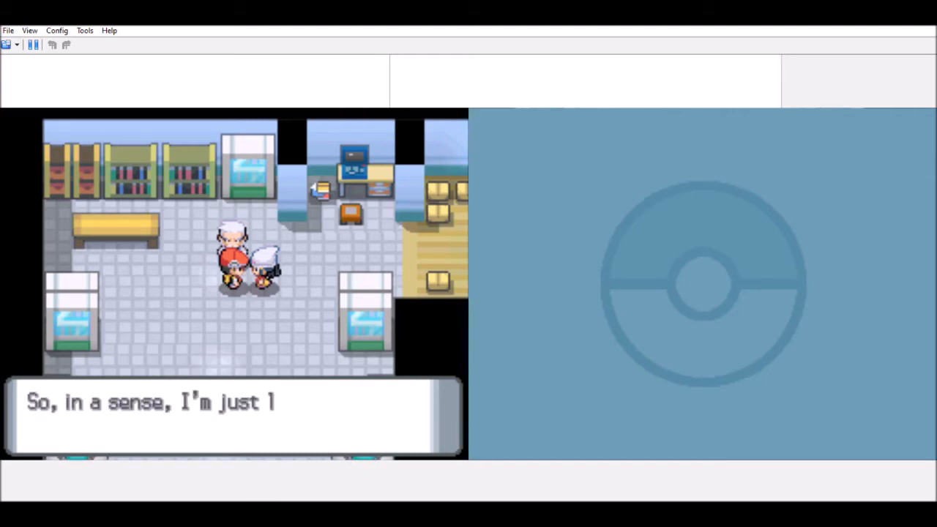
{"action": "key", "text": "enter"}
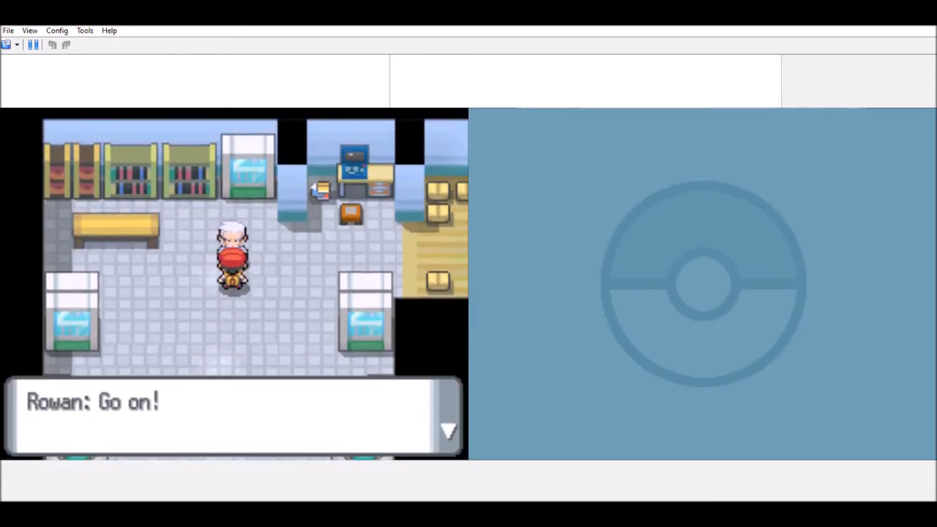
- Advance the professor's parting words and the dialogue by the lab entrance
{"action": "key", "text": "enter"}
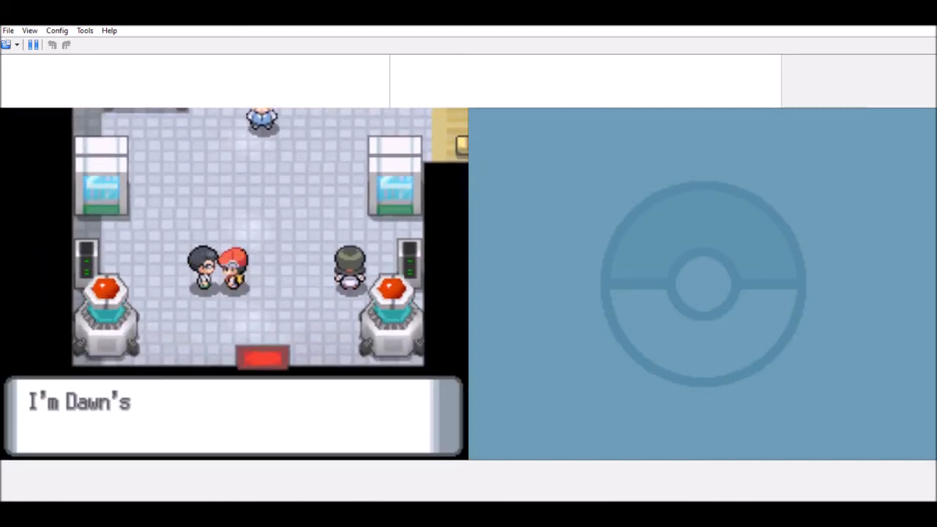
{"action": "key", "text": "enter"}
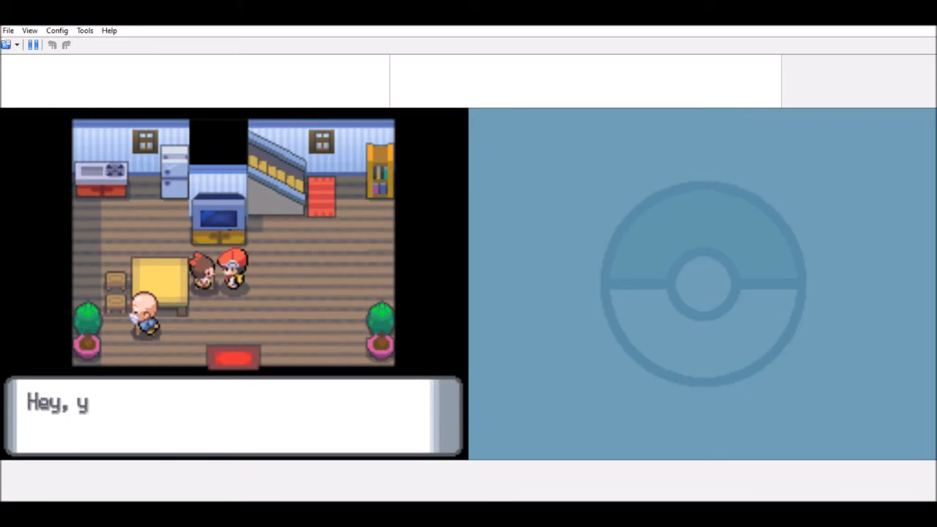
{"action": "key", "text": "enter"}
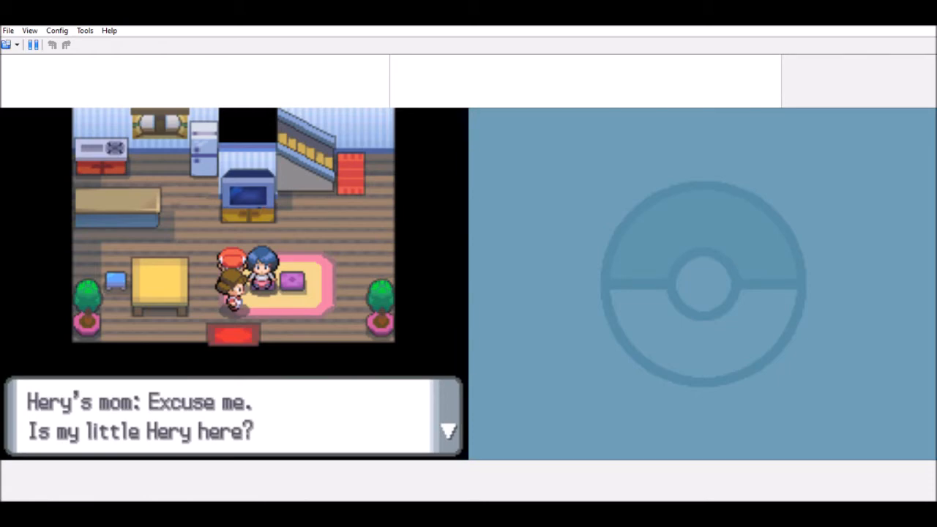
- Advance the visitor's question and Mom's replies through her farewell
{"action": "key", "text": "enter"}
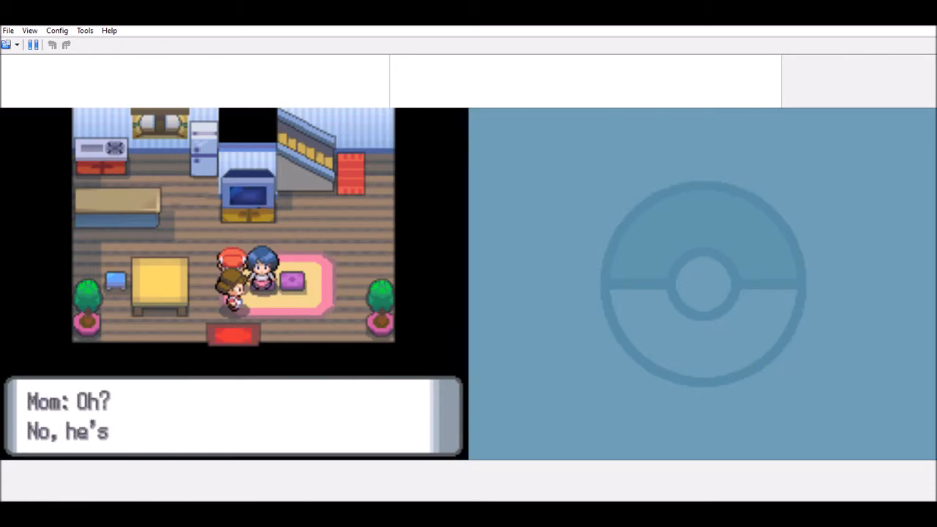
{"action": "key", "text": "enter"}
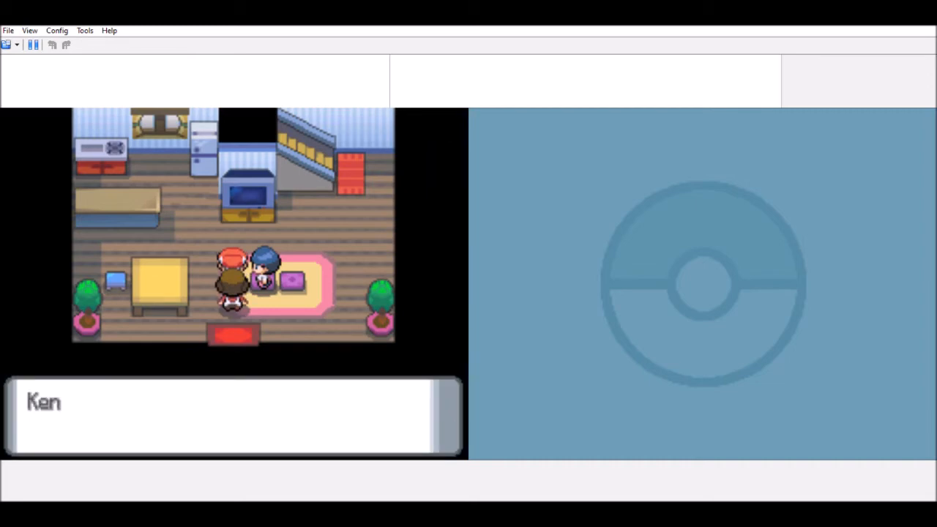
{"action": "key", "text": "enter"}
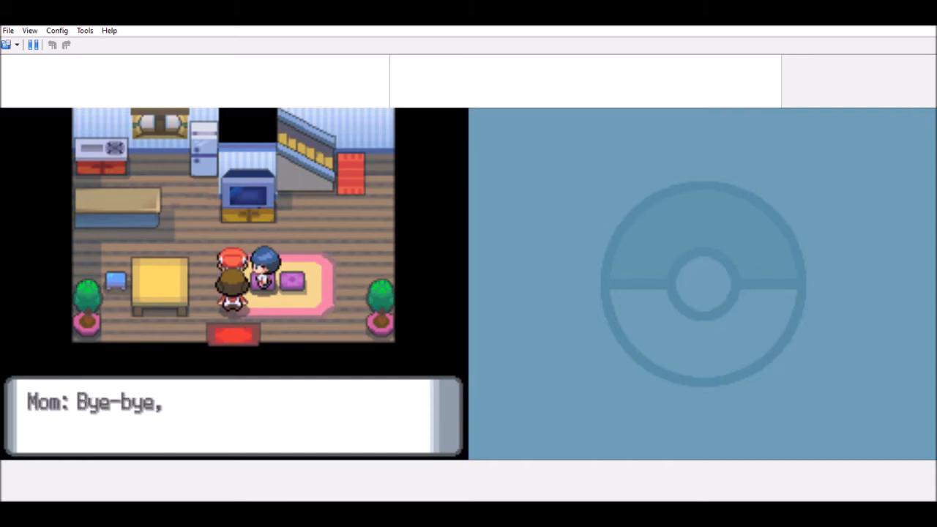
{"action": "key", "text": "enter"}
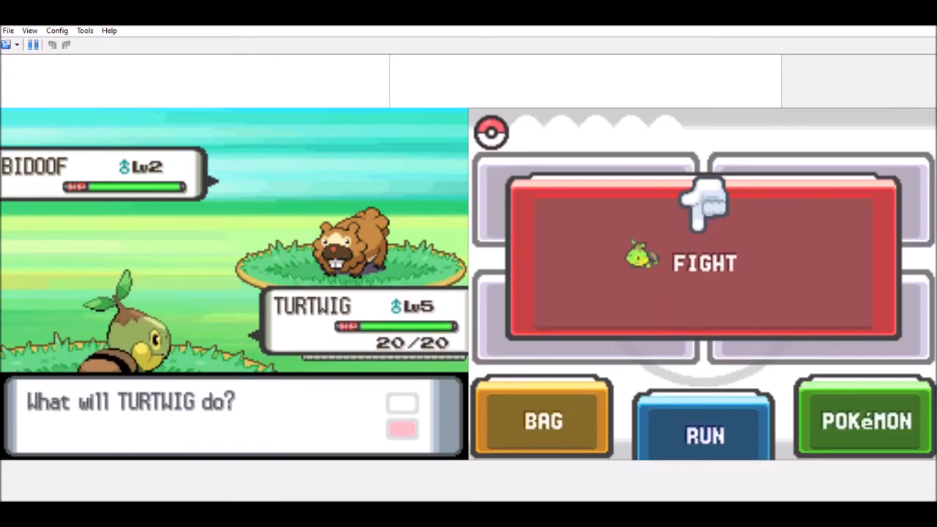
- Attack Bidoof with Turtwig's Tackle, then open the battle bag
{"action": "left_click", "coordinate": [703, 263]}
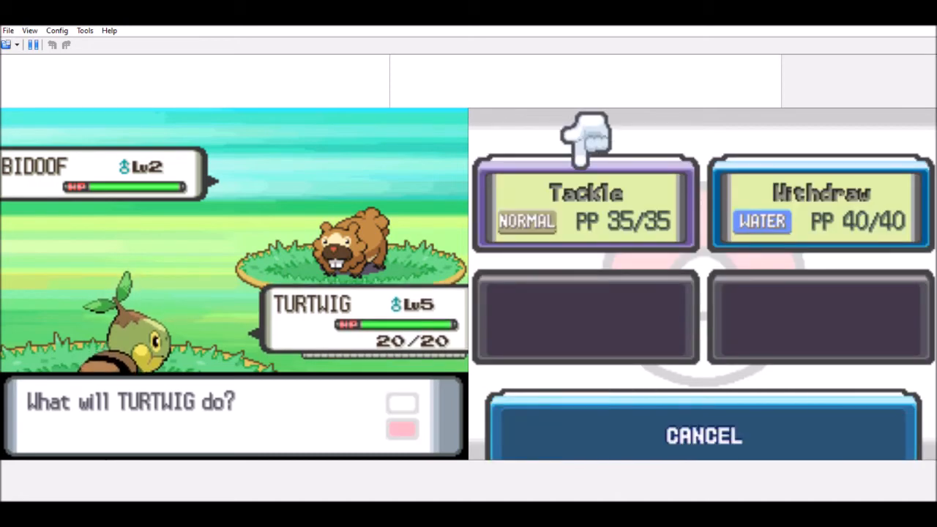
{"action": "left_click", "coordinate": [584, 205]}
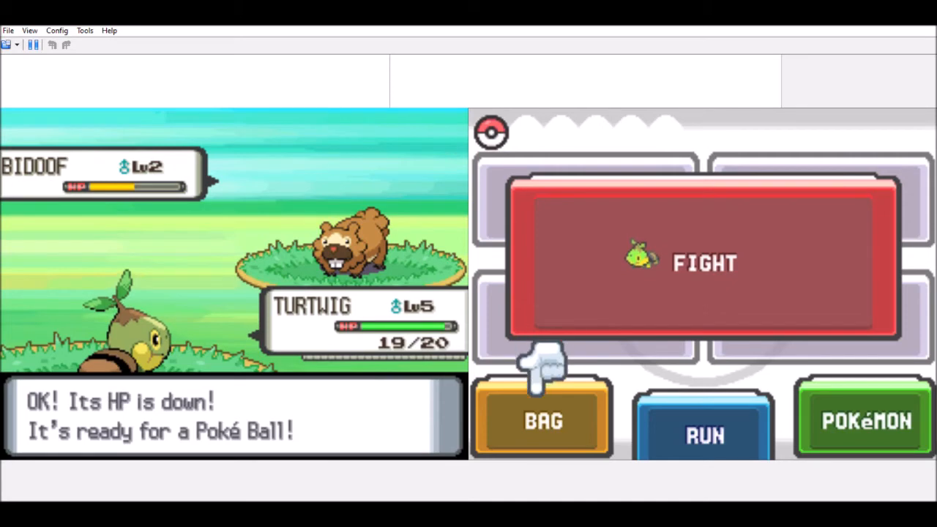
{"action": "left_click", "coordinate": [543, 419]}
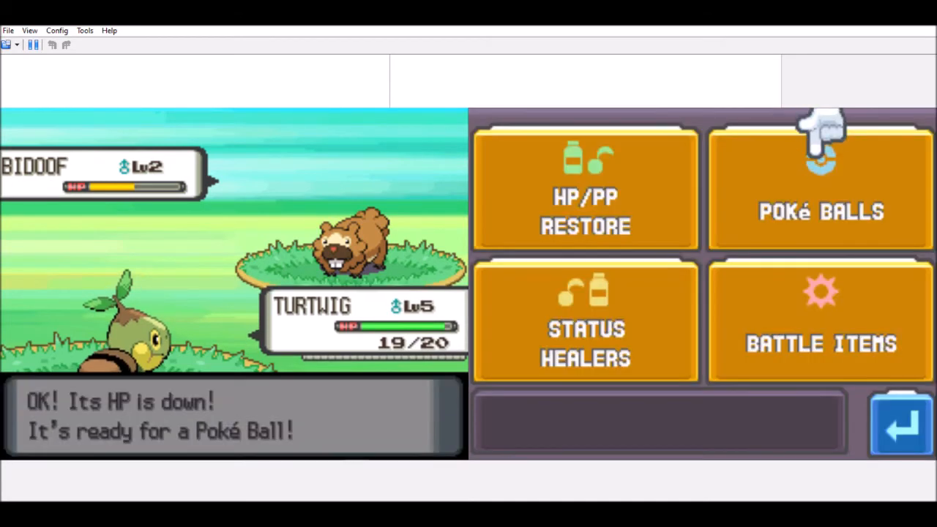
- Throw a Poké Ball from the Poké Balls pocket at Bidoof and clear the capture message
{"action": "left_click", "coordinate": [820, 183]}
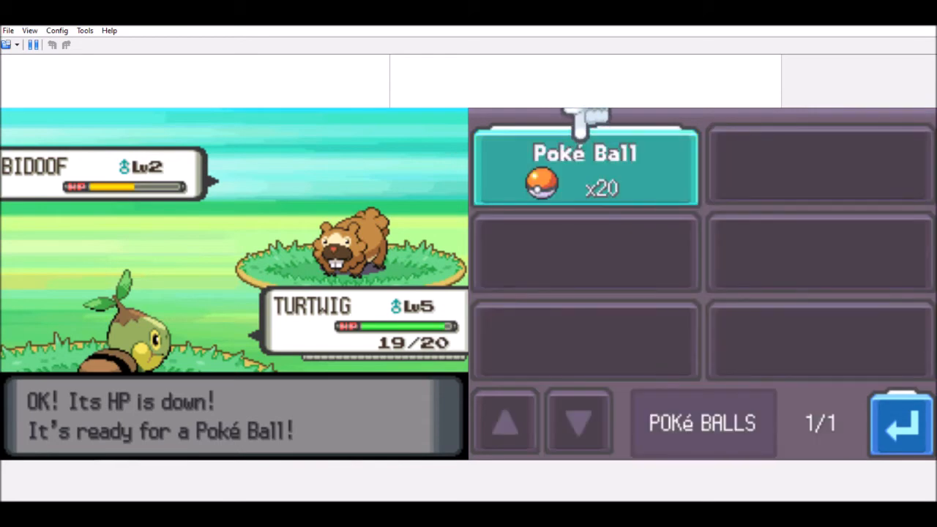
{"action": "left_click", "coordinate": [585, 167]}
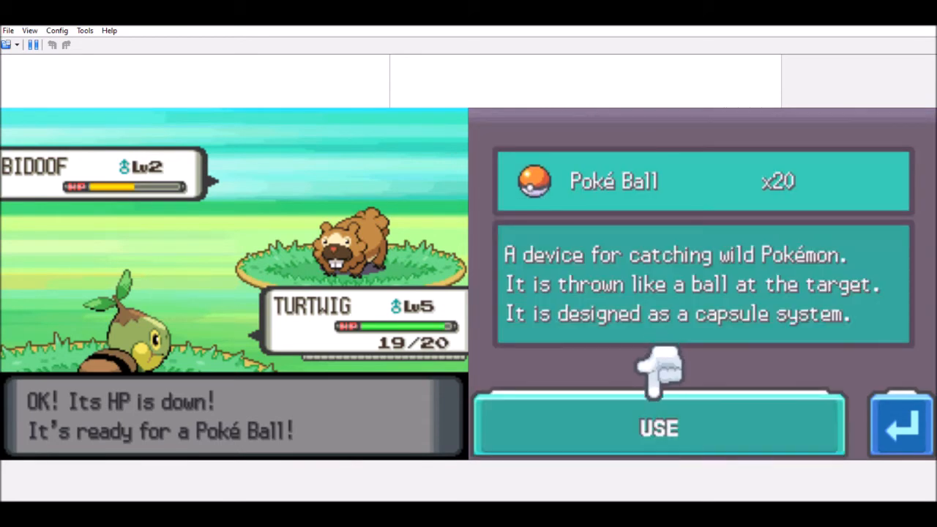
{"action": "left_click", "coordinate": [657, 428]}
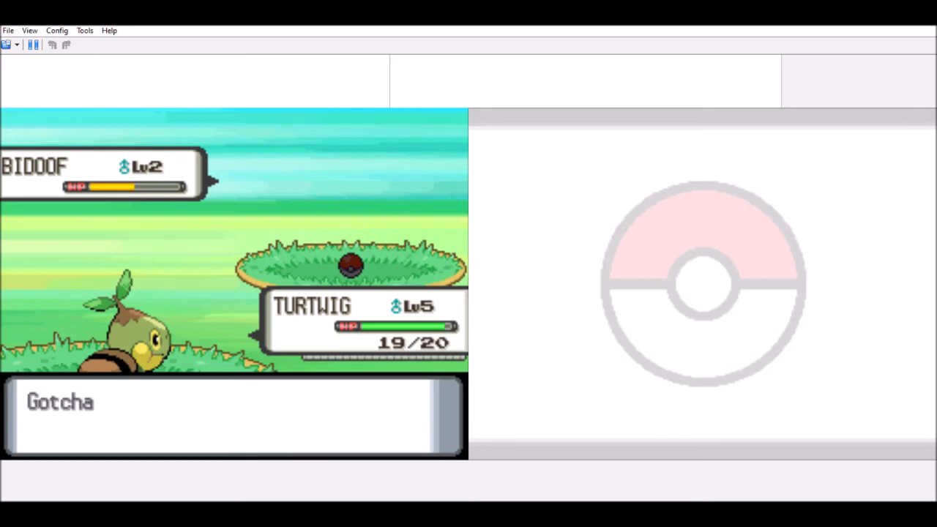
{"action": "key", "text": "enter"}
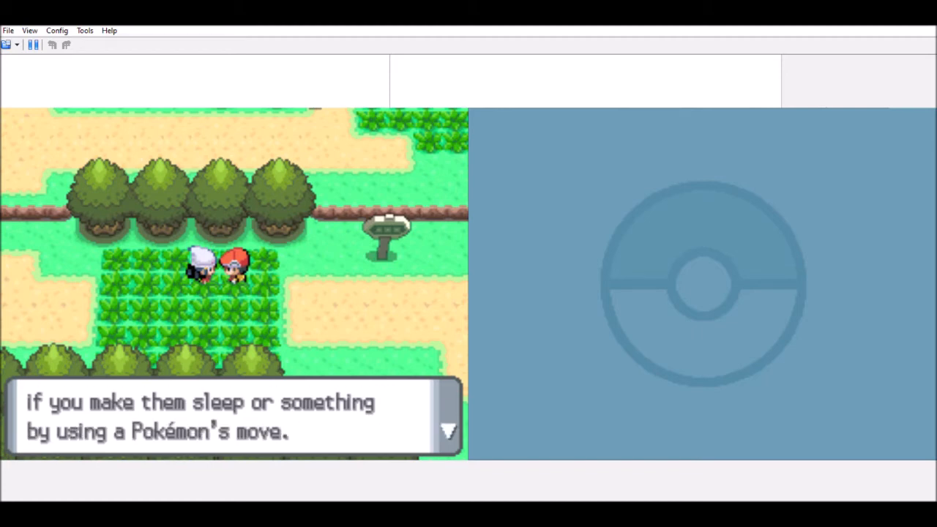
- Advance the companion's explanation until the five Poké Balls are given
{"action": "key", "text": "enter"}
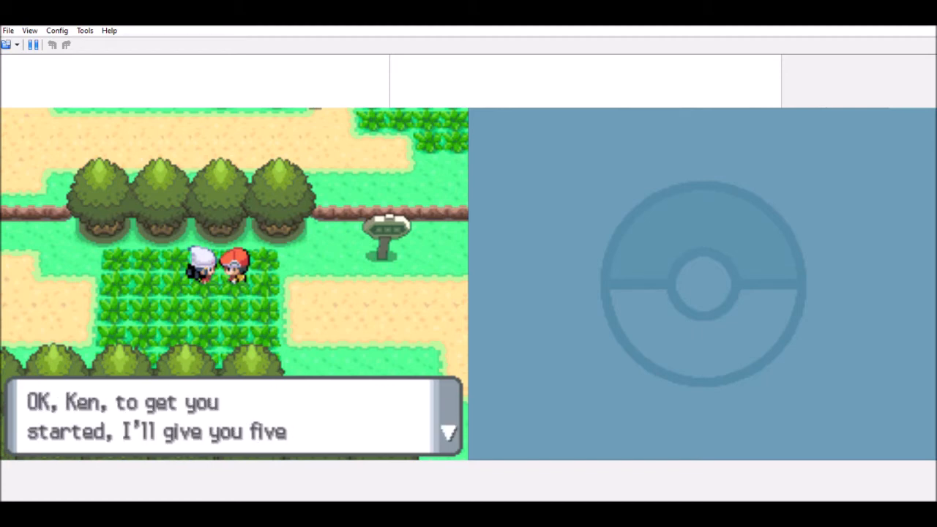
{"action": "key", "text": "enter"}
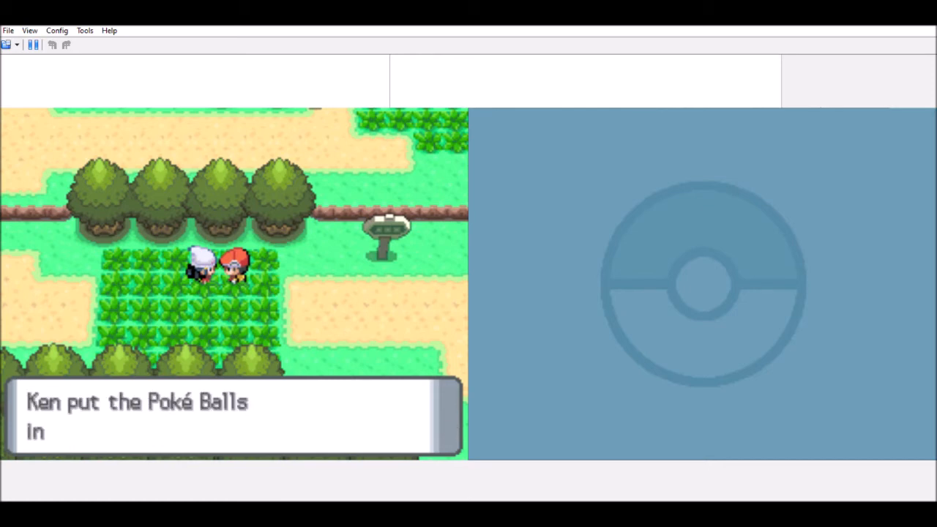
{"action": "key", "text": "enter"}
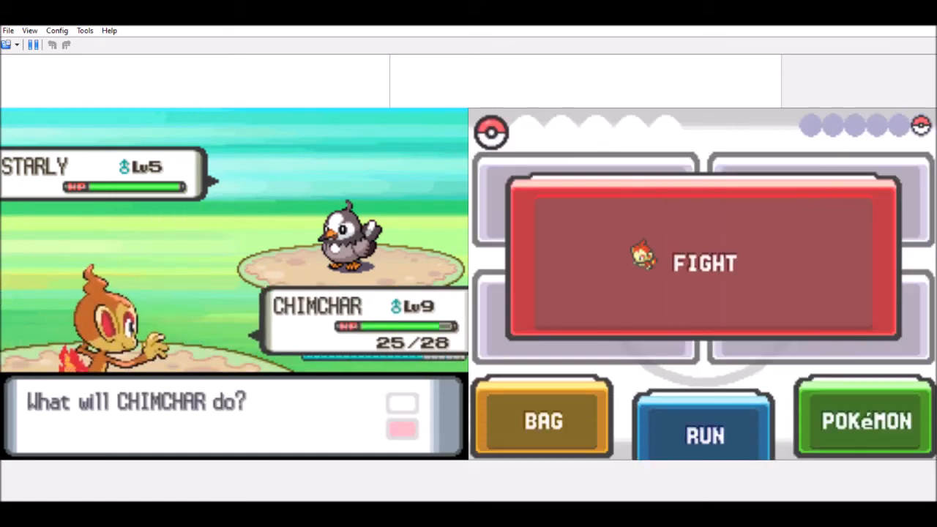
- Attack the wild Starly with Chimchar's Scratch
{"action": "left_click", "coordinate": [702, 264]}
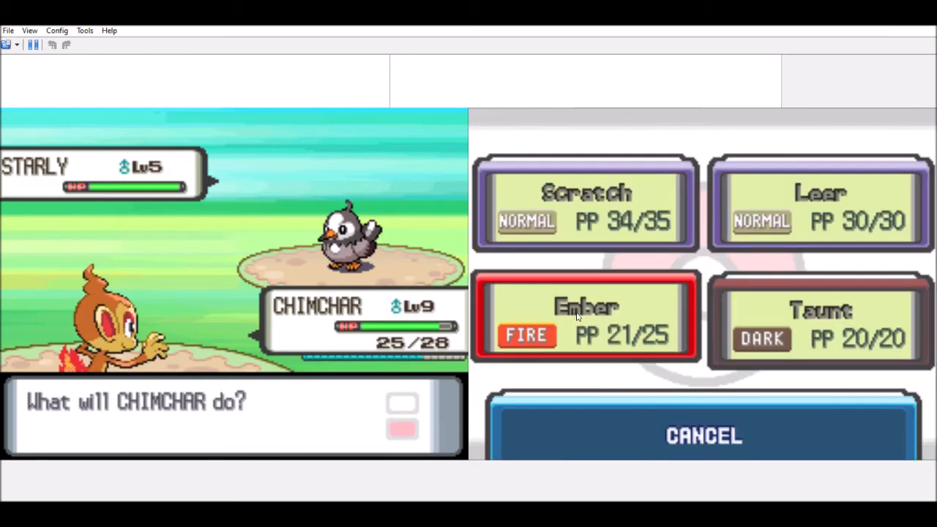
{"action": "left_click", "coordinate": [585, 319]}
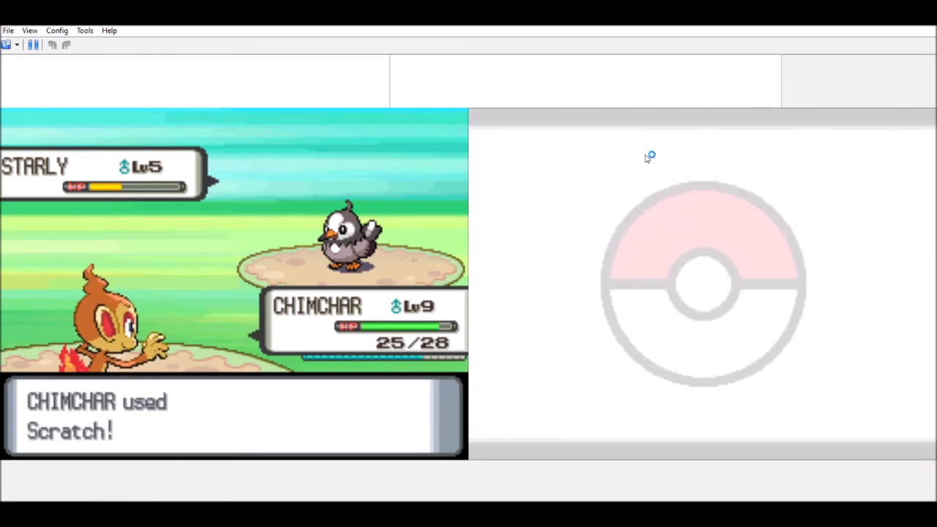
{"action": "mouse_move", "coordinate": [934, 432]}
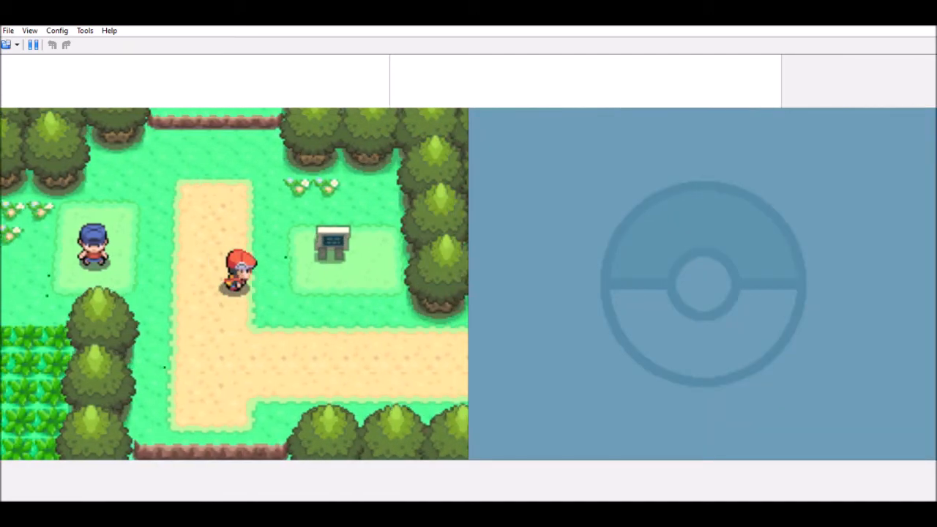
- Walk up the route into the grass until a level 2 Starly appears
{"action": "key", "text": "Up"}
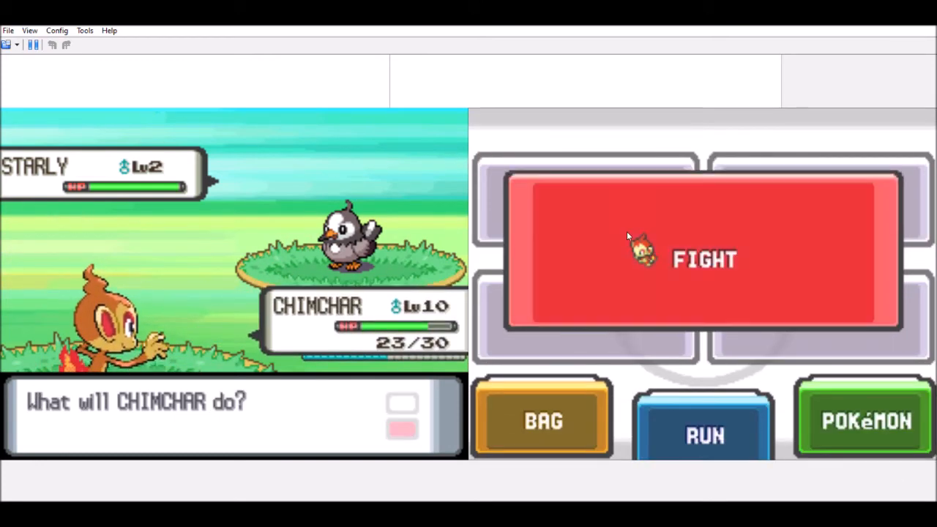
- Fight the level 2 Starly, then open the Poké Balls pocket to catch it
{"action": "left_click", "coordinate": [702, 260]}
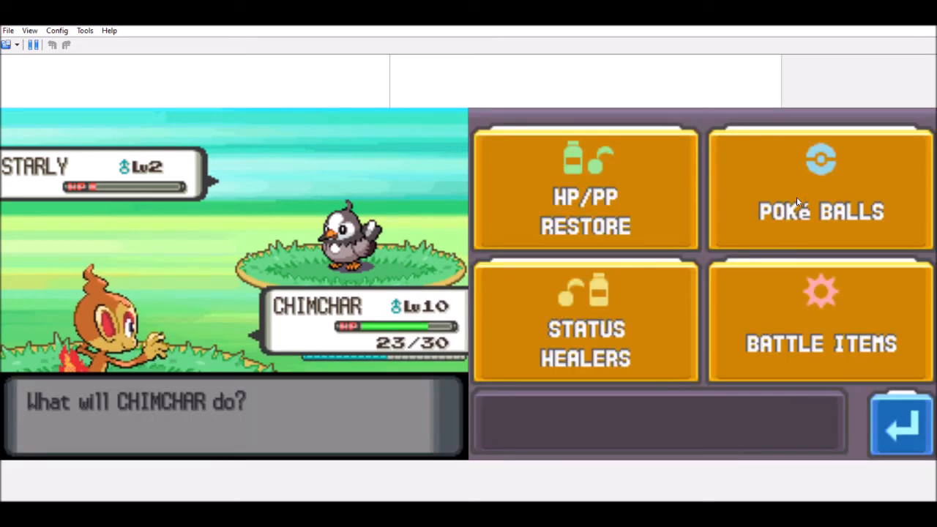
{"action": "left_click", "coordinate": [820, 189]}
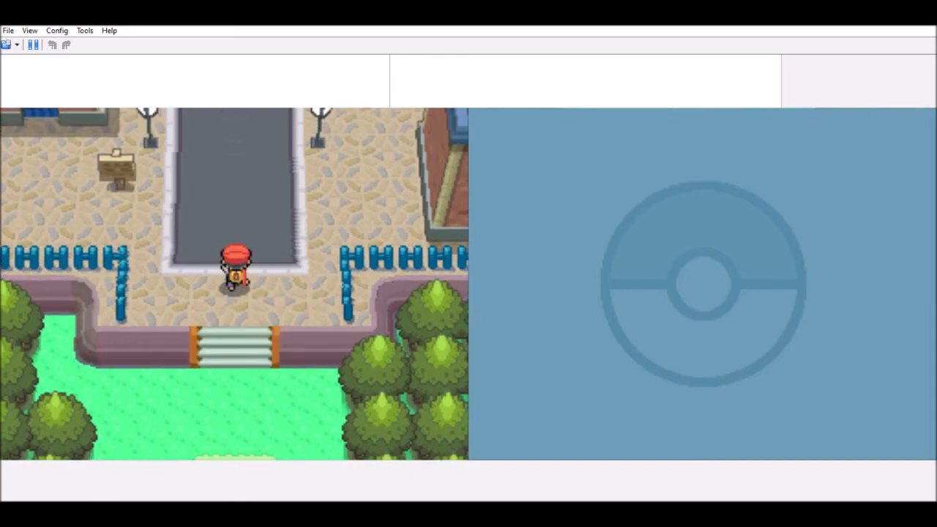
- Walk up through the city toward the woman near the plaza
{"action": "key", "text": "Up"}
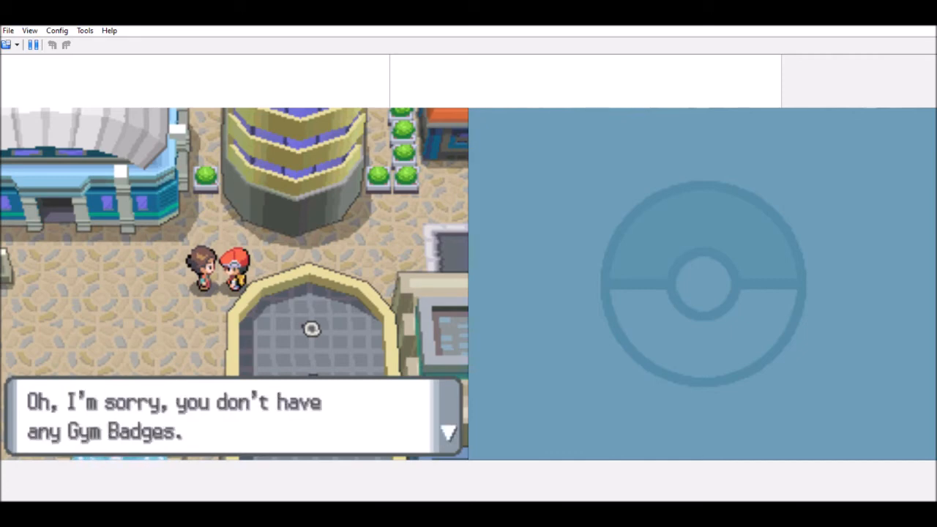
{"action": "key", "text": "enter"}
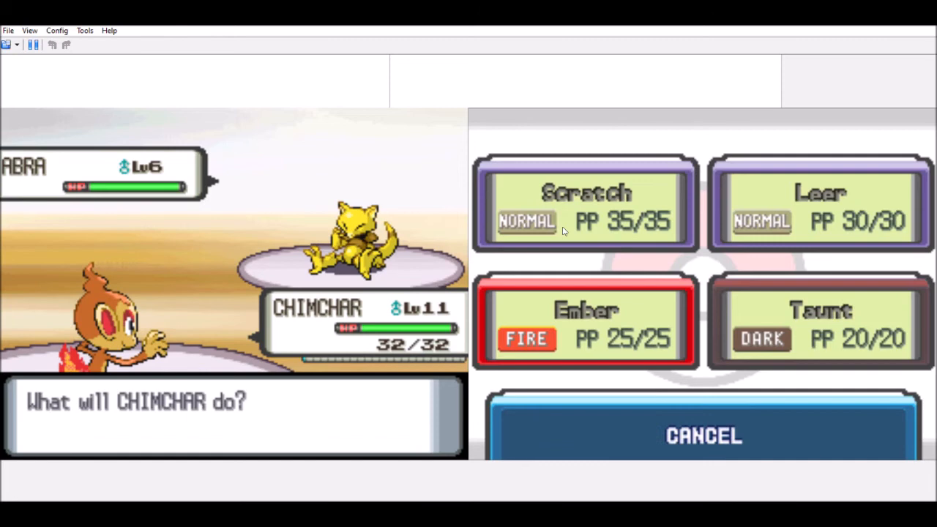
- Hit Abra with Chimchar's attack and bring up the move list for the next turn
{"action": "left_click", "coordinate": [585, 320]}
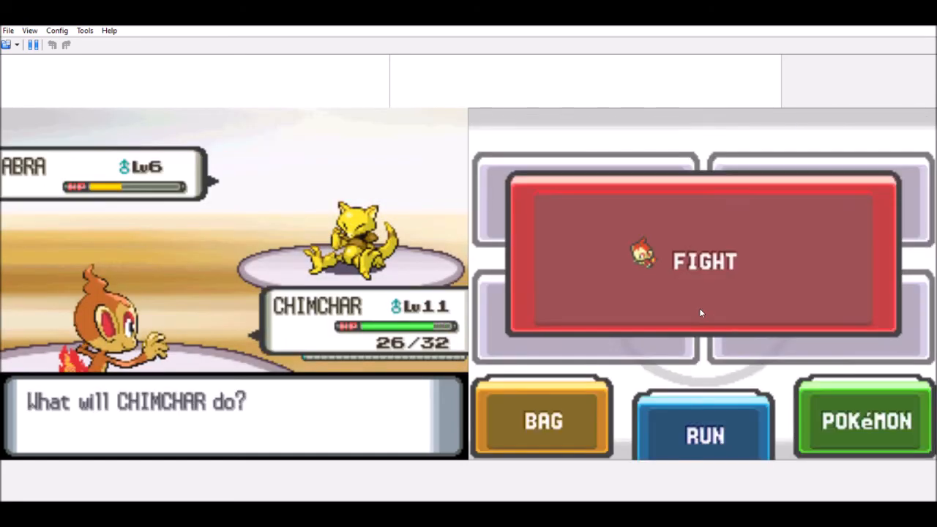
{"action": "left_click", "coordinate": [702, 262]}
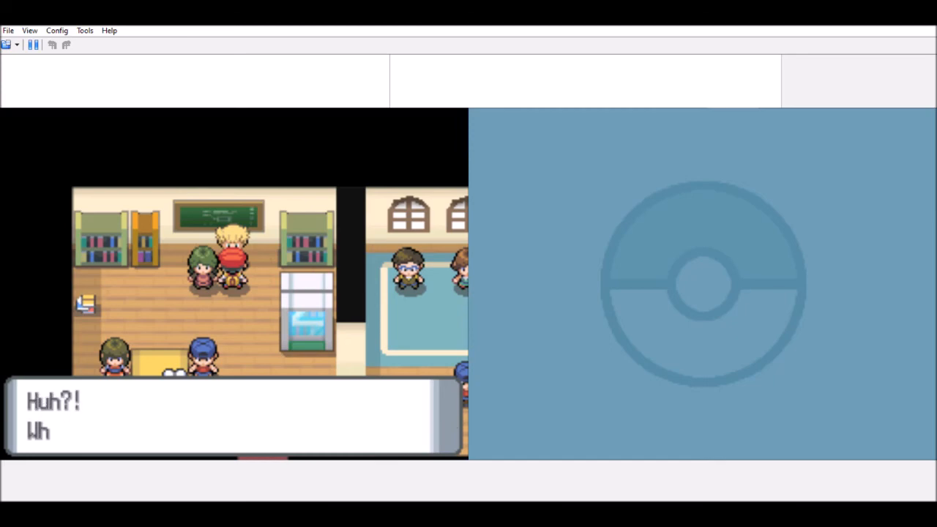
- Advance the surprised conversation with the people inside the classroom building
{"action": "key", "text": "Enter"}
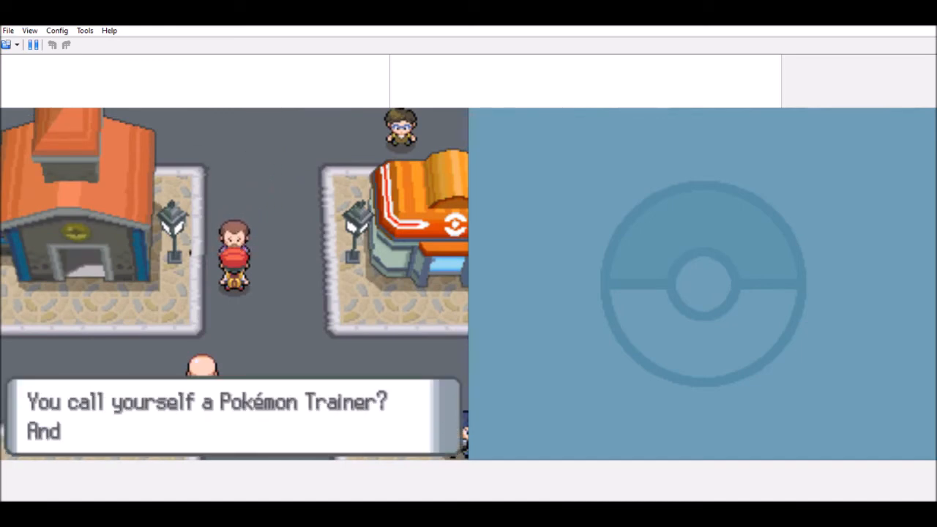
- Advance the Jubilife street trainer's dialogue to its end
{"action": "key", "text": "enter"}
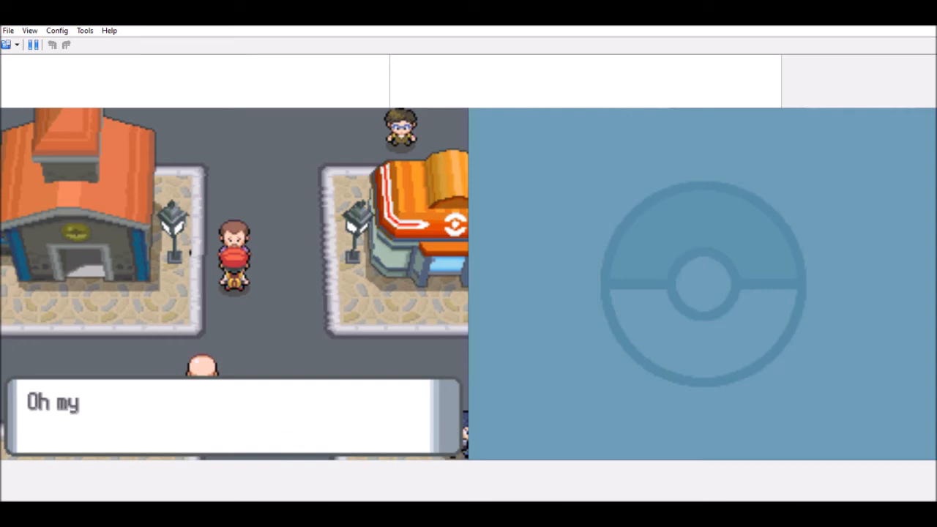
{"action": "key", "text": "enter"}
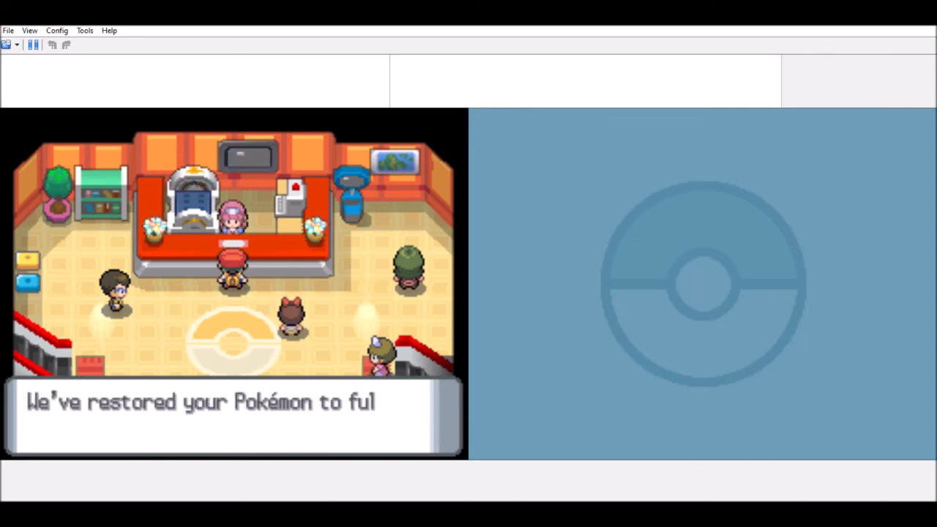
- Continue past the nurse's healing message at the Pokémon Center
{"action": "key", "text": "enter"}
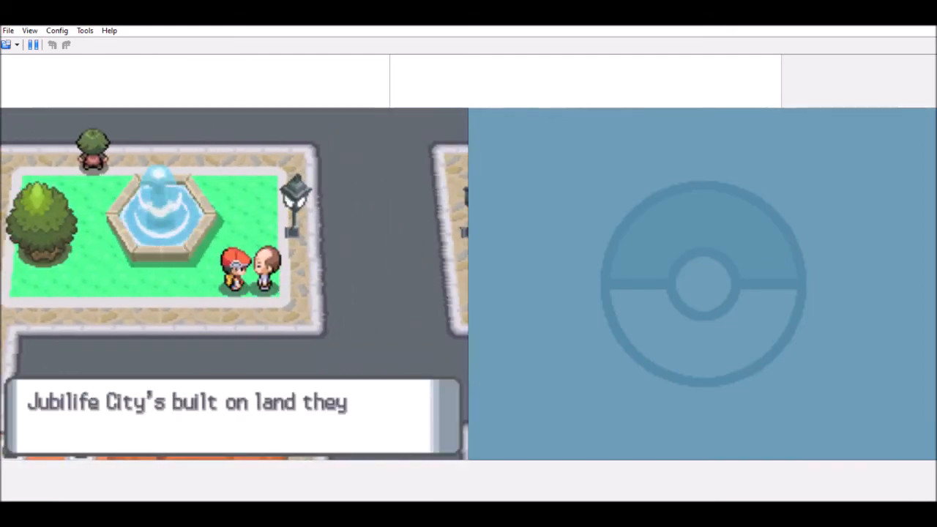
- Talk with the fountain man, then accept the Pokétch Coupon from the clown
{"action": "key", "text": "enter"}
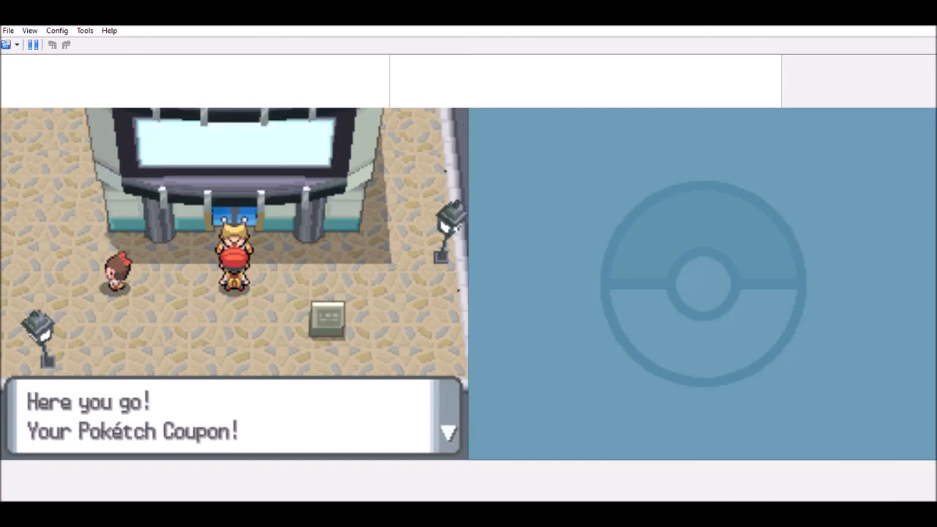
{"action": "key", "text": "enter"}
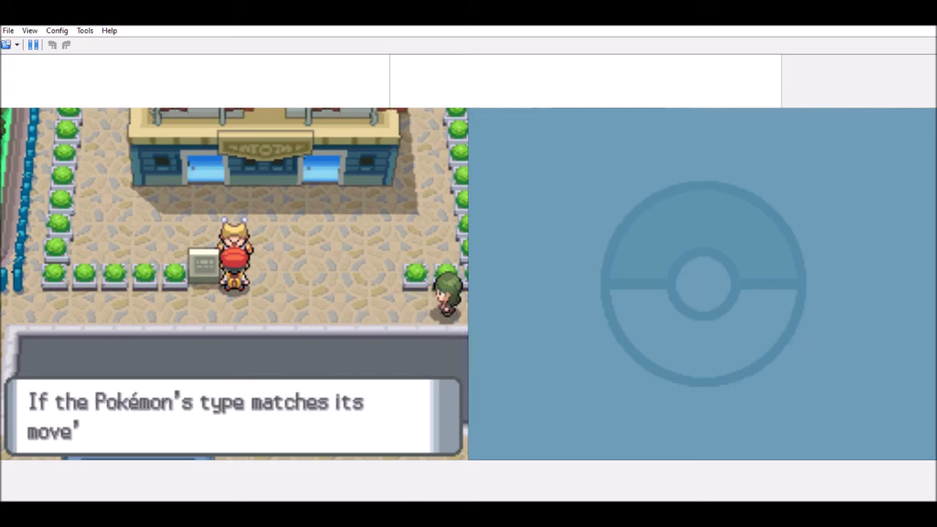
{"action": "key", "text": "enter"}
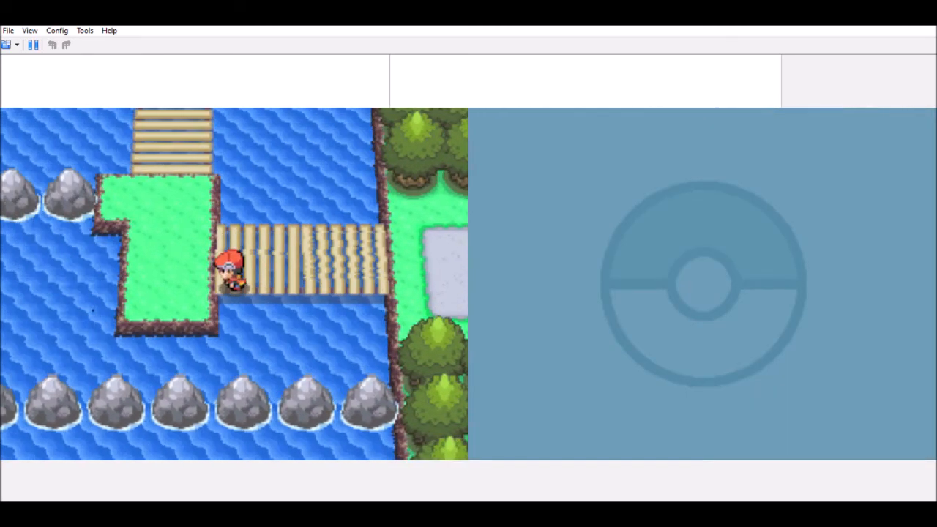
- Walk to the fisherman in the gatehouse and accept the Old Rod
{"action": "key", "text": "Up"}
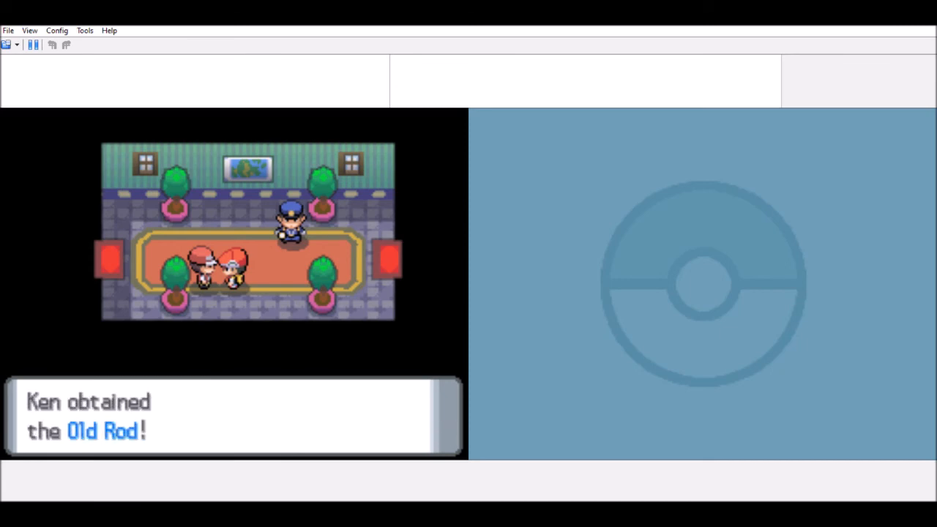
{"action": "key", "text": "enter"}
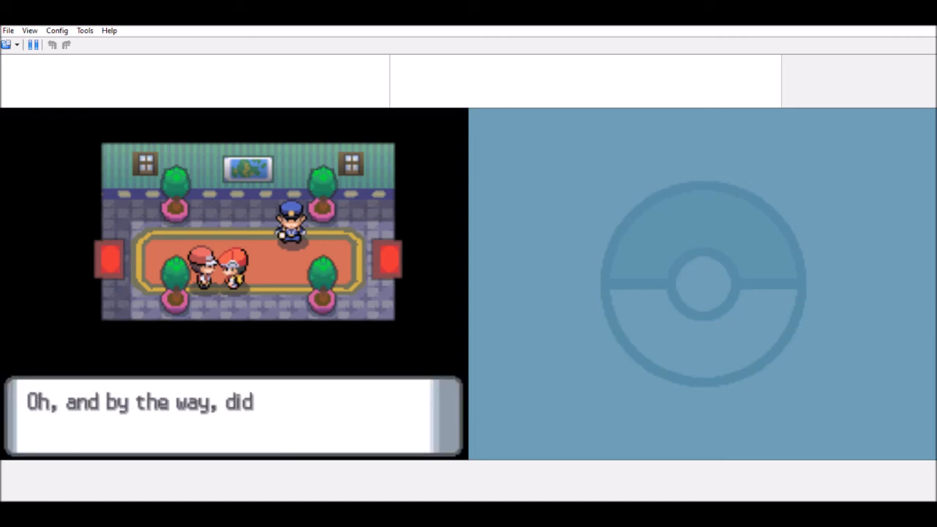
{"action": "key", "text": "enter"}
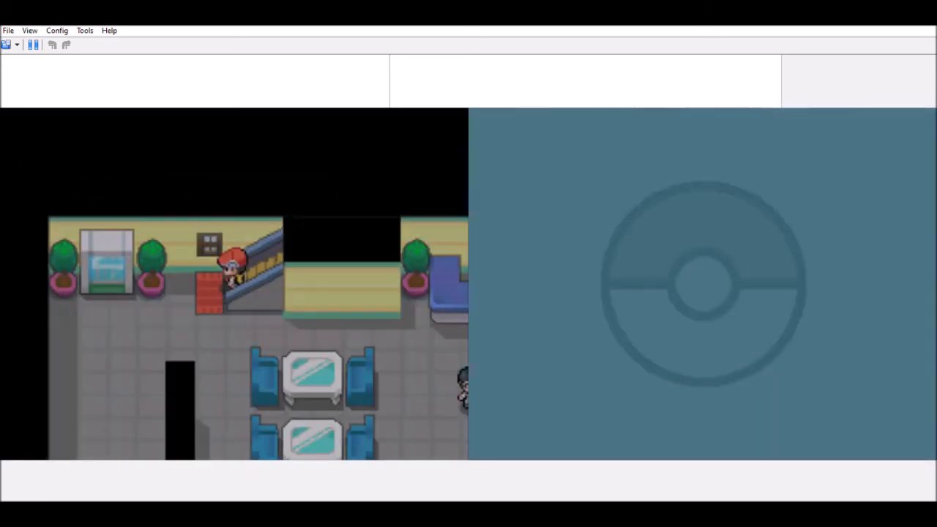
- Walk into the office building and up to its upper floor
{"action": "key", "text": "Down"}
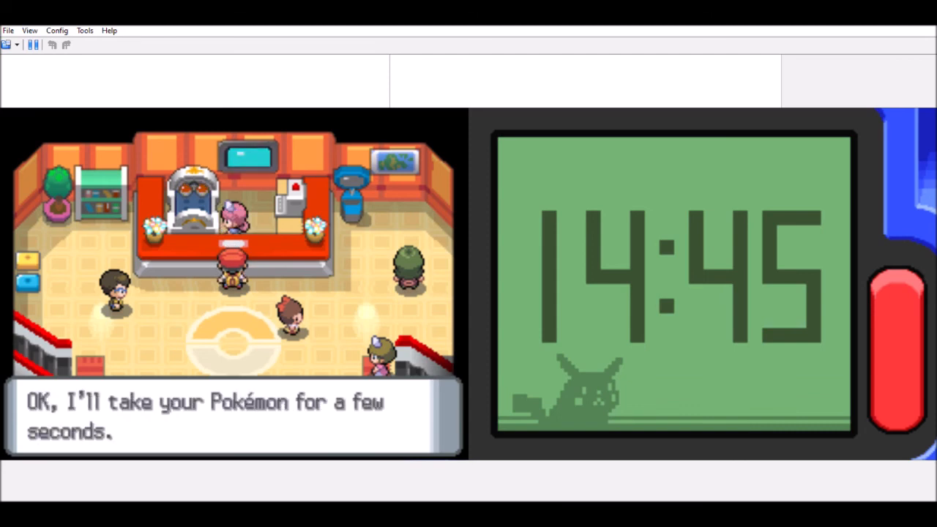
- Finish the nurse's dialogue and walk north onto Route 204
{"action": "key", "text": "enter"}
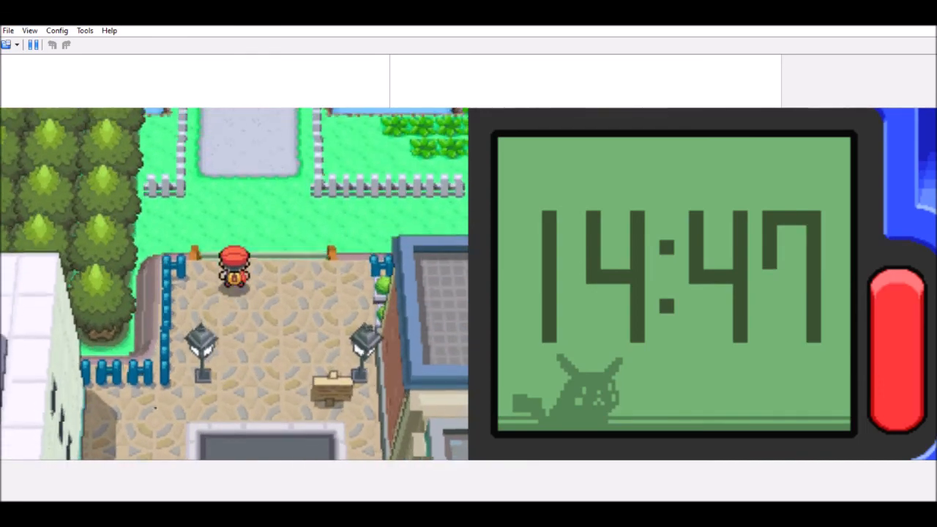
{"action": "key", "text": "Up"}
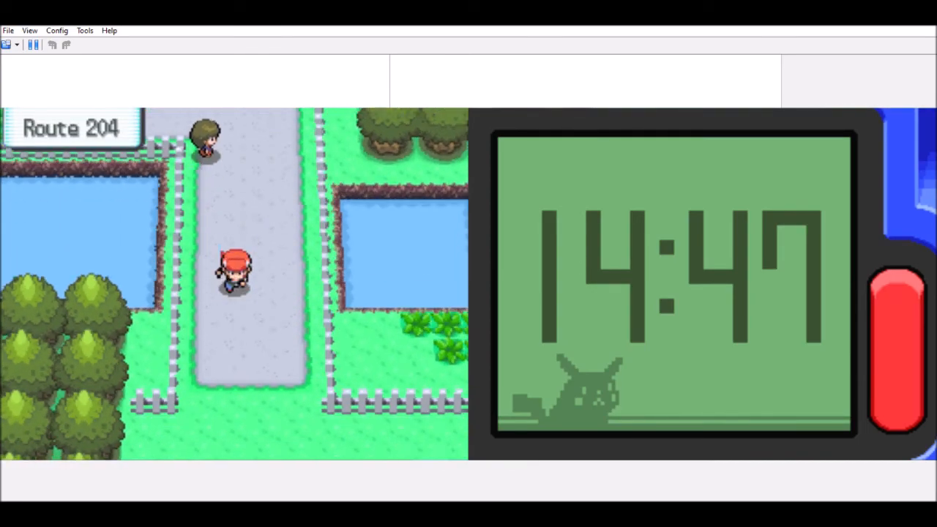
- Keep walking up Route 204 until Pokémon Trainer Hery starts a battle
{"action": "key", "text": "Up"}
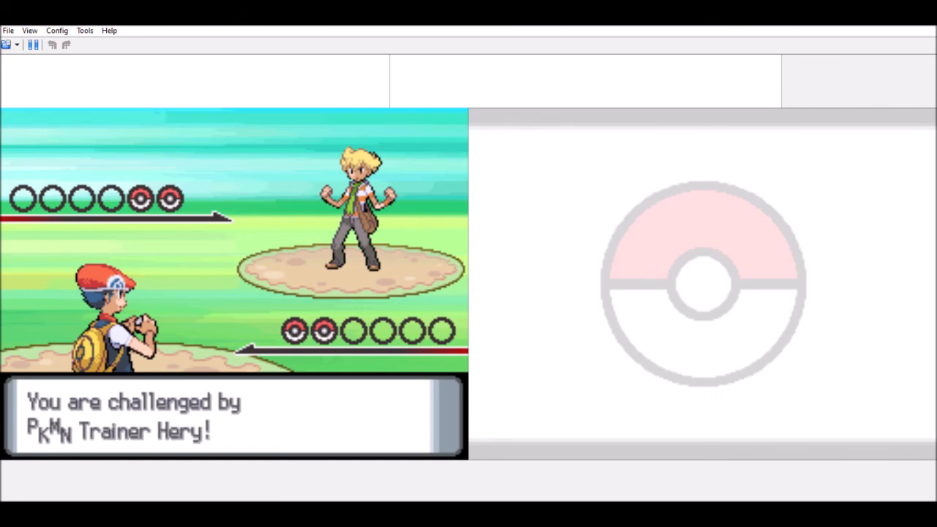
- Defeat Hery's Starly with Chimchar's Ember, raising Chimchar to level 12
{"action": "key", "text": "enter"}
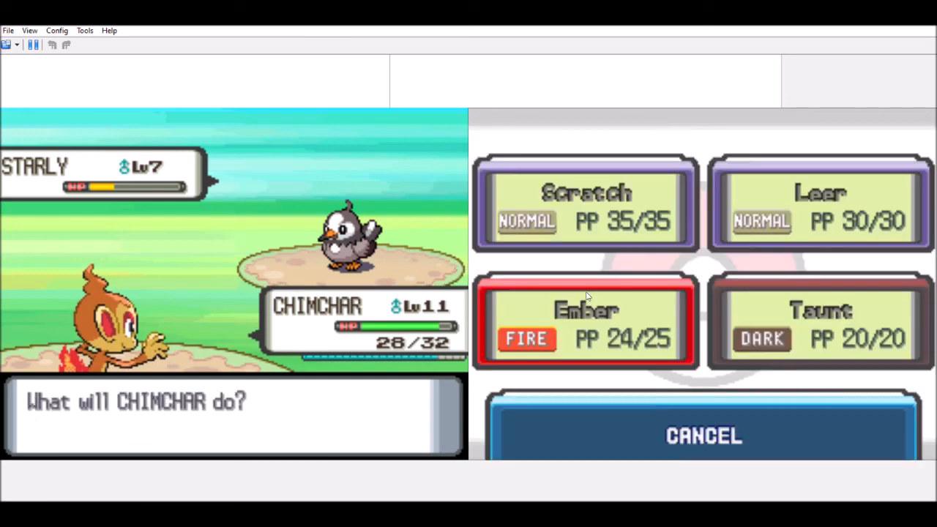
{"action": "left_click", "coordinate": [585, 205]}
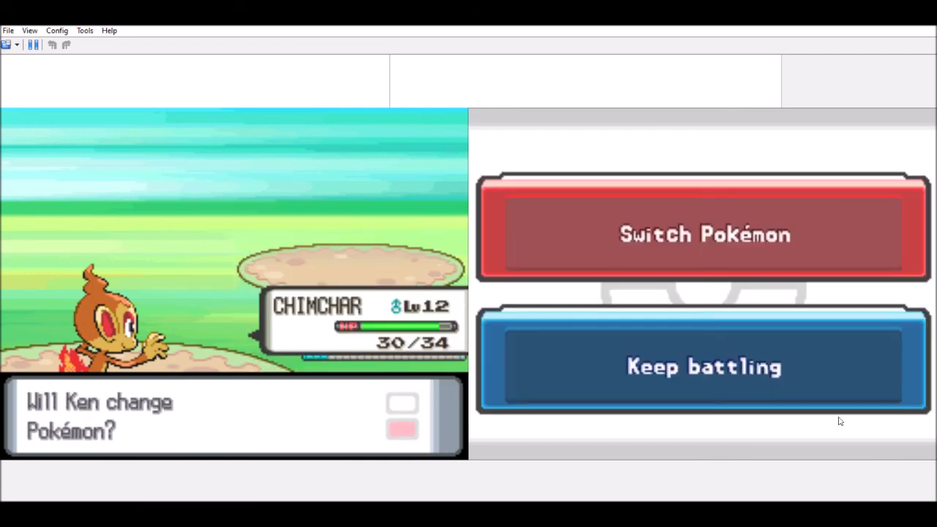
- Switch to Starly against Hery's level 9 Piplup and return to the battle menu
{"action": "left_click", "coordinate": [703, 235]}
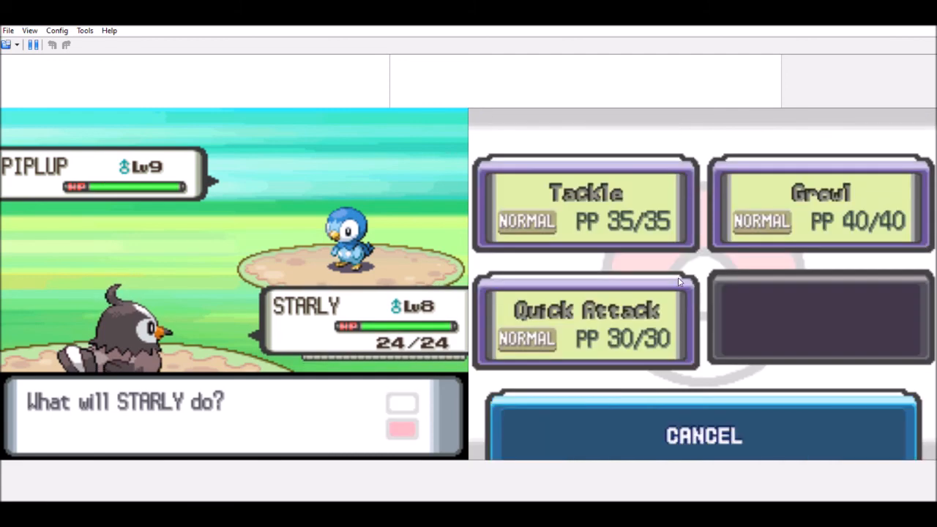
{"action": "left_click", "coordinate": [584, 318]}
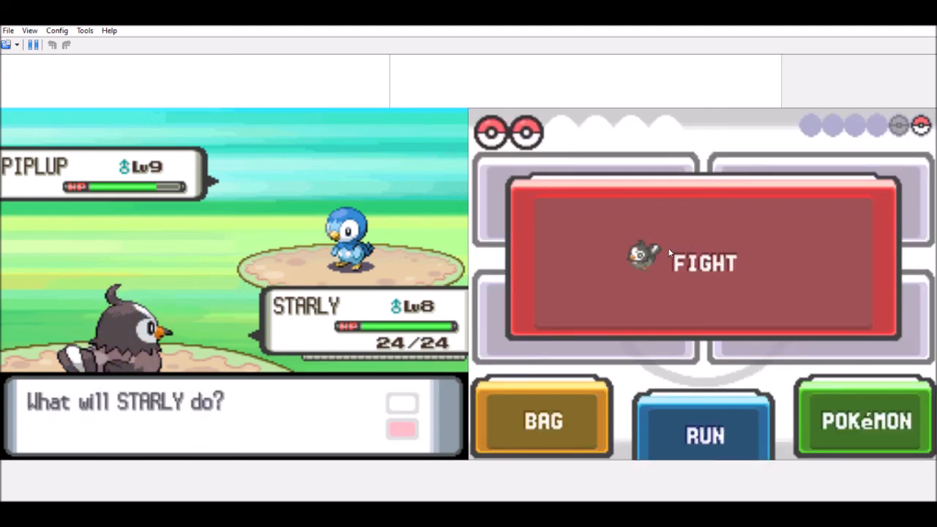
- Send Chimchar back in against Hery's level 9 Piplup and use Scratch on it
{"action": "left_click", "coordinate": [703, 263]}
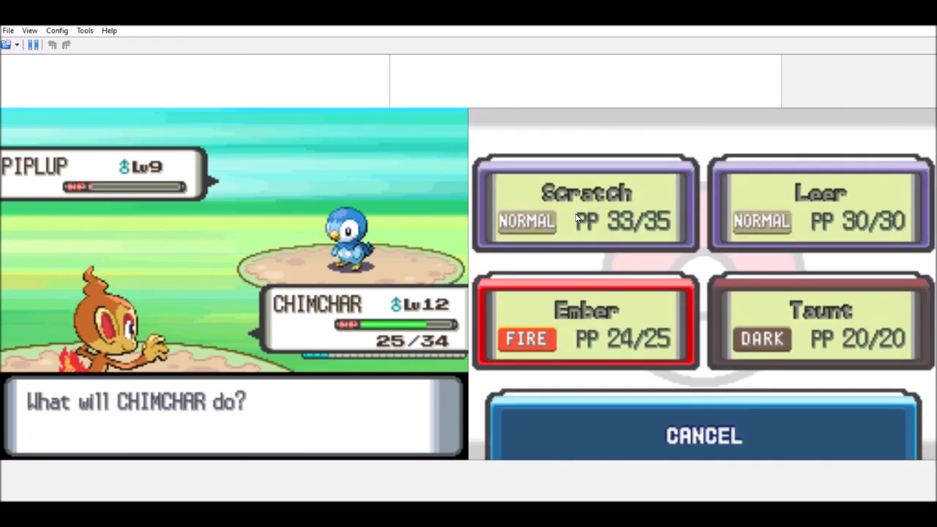
{"action": "left_click", "coordinate": [585, 205]}
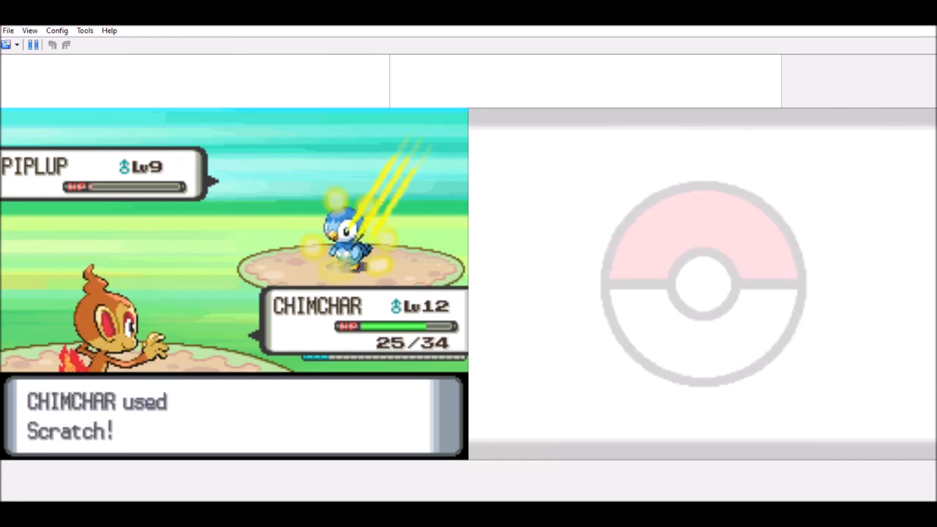